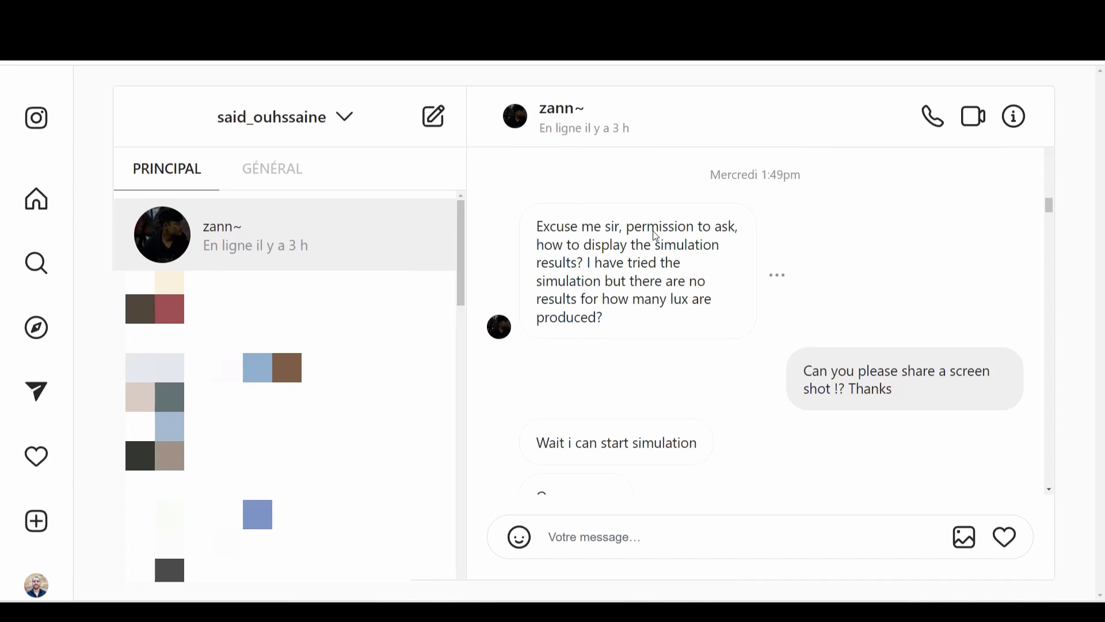
# - Run the site lighting calculation from the toolbar to show the night scene and results overview
pyautogui.doubleClick(548, 245)
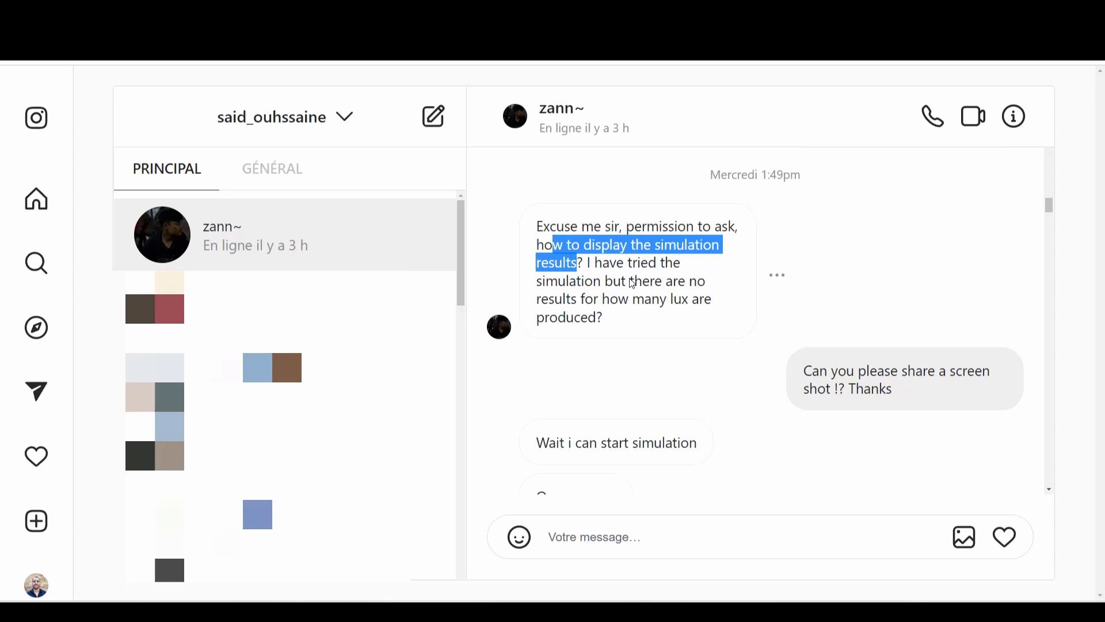
pyautogui.click(537, 302)
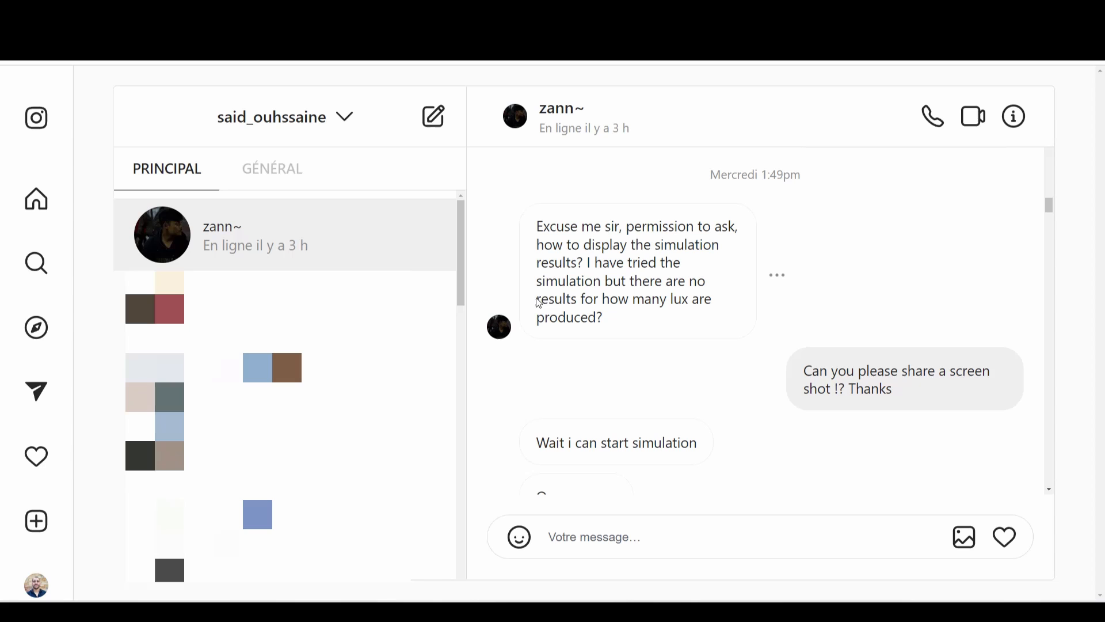
pyautogui.moveTo(728, 490)
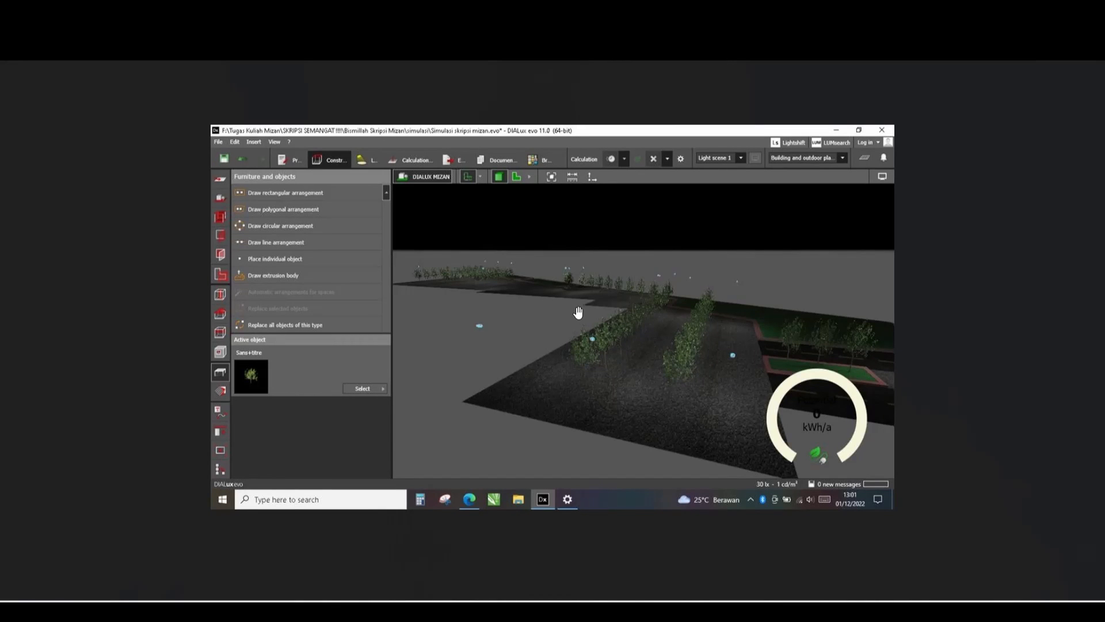
pyautogui.moveTo(587, 329)
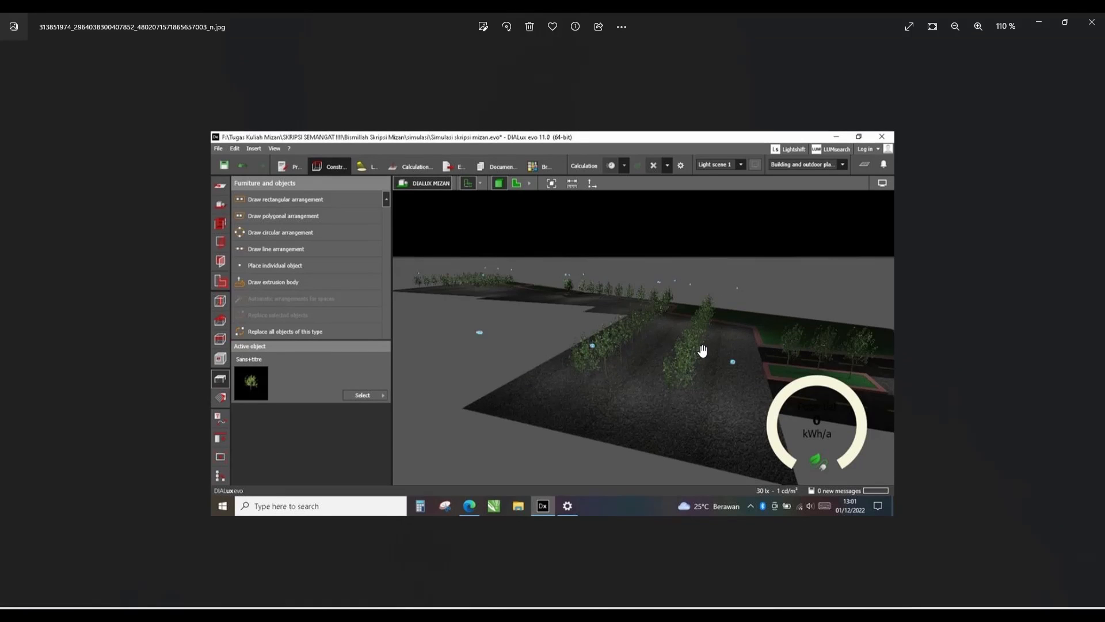
pyautogui.moveTo(550, 276)
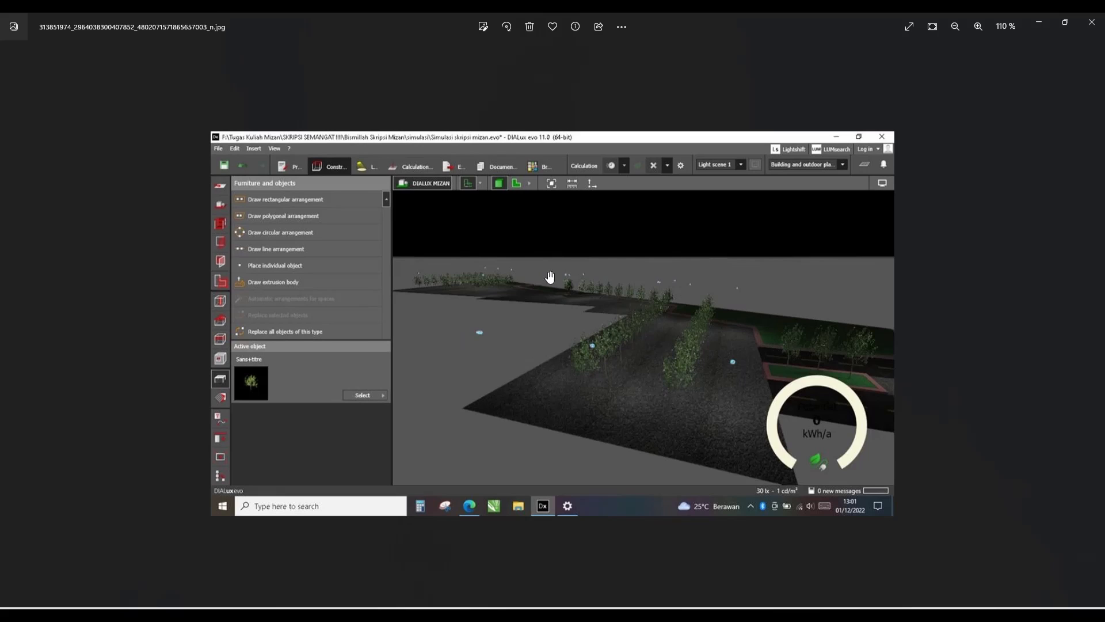
pyautogui.moveTo(640, 293)
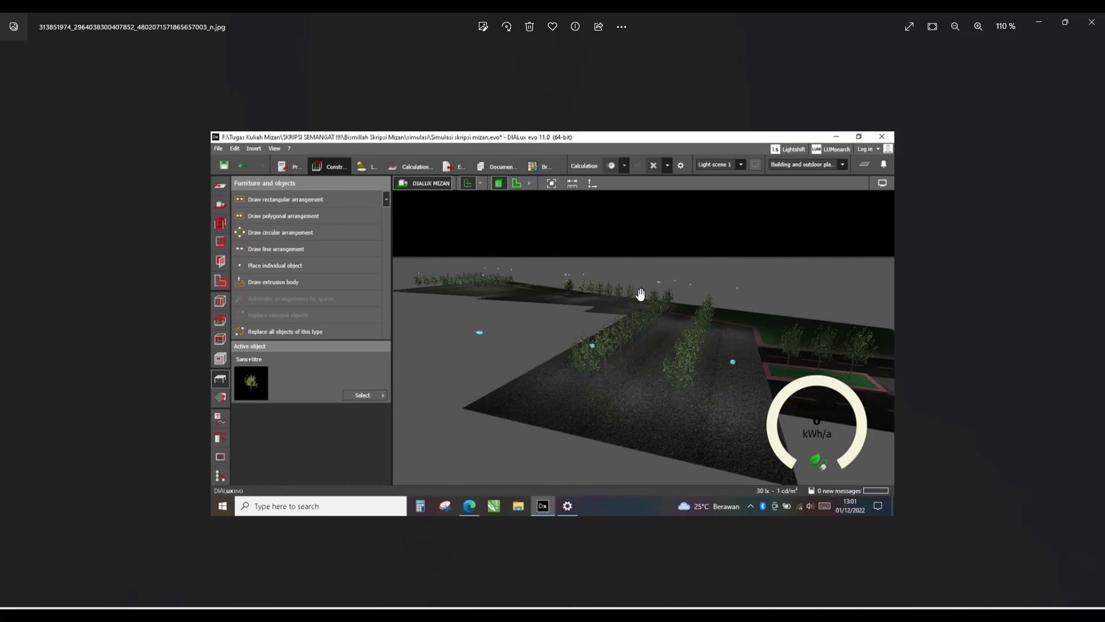
pyautogui.moveTo(862, 323)
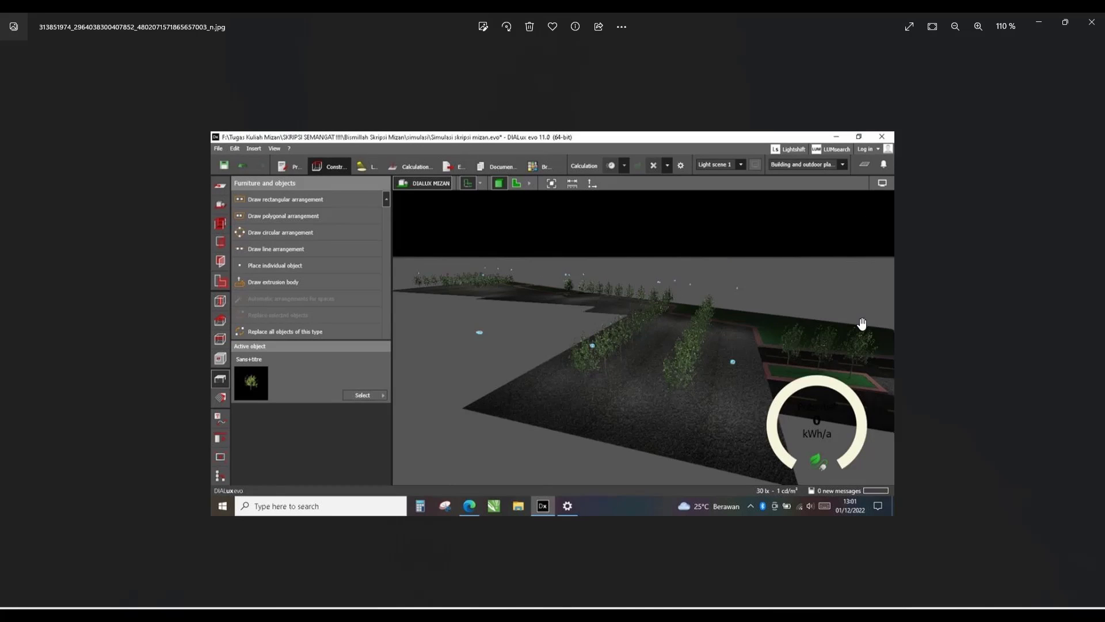
pyautogui.moveTo(641, 418)
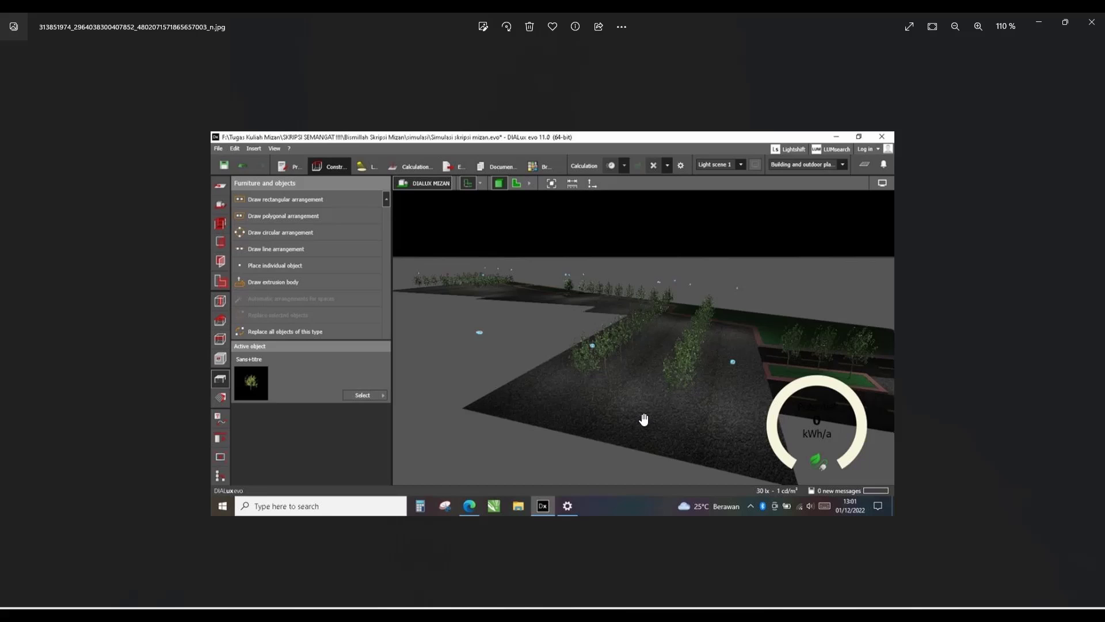
pyautogui.moveTo(662, 606)
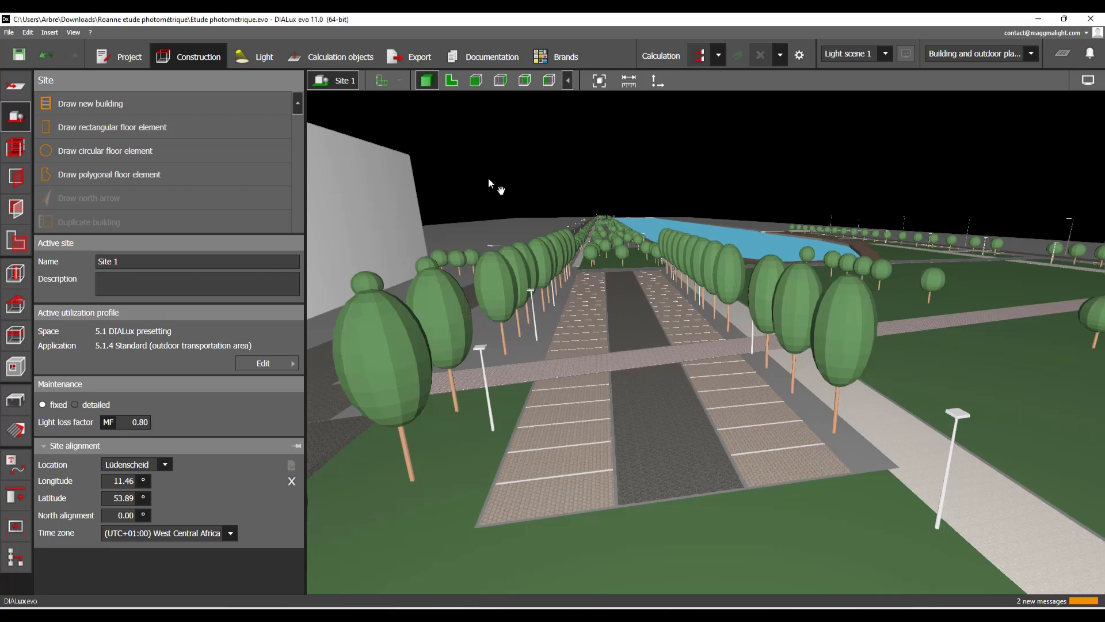
pyautogui.click(697, 55)
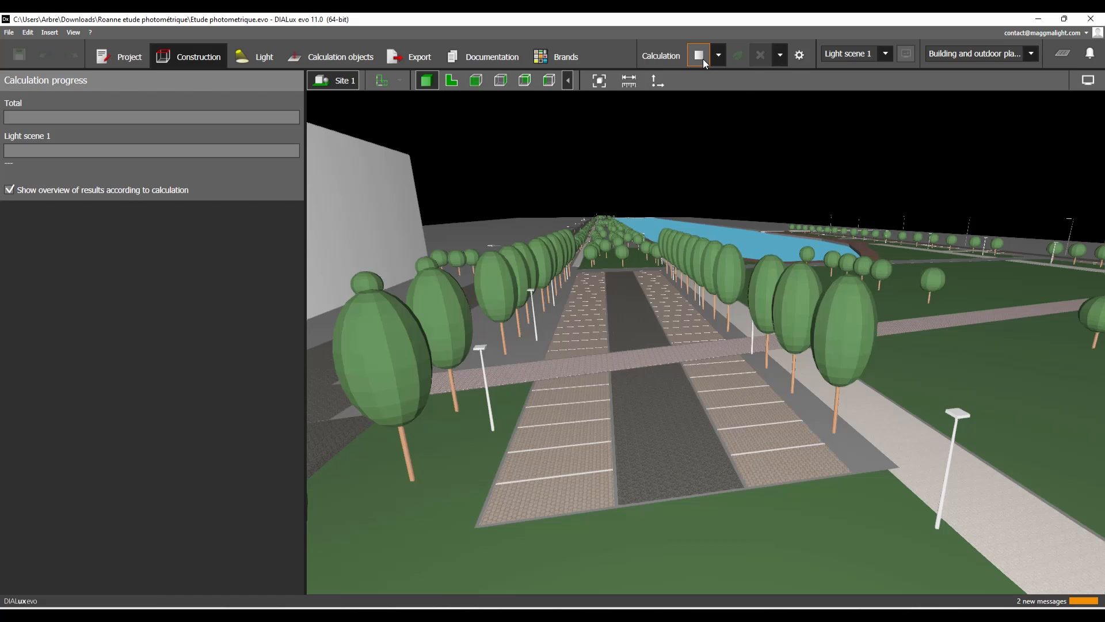
pyautogui.click(697, 55)
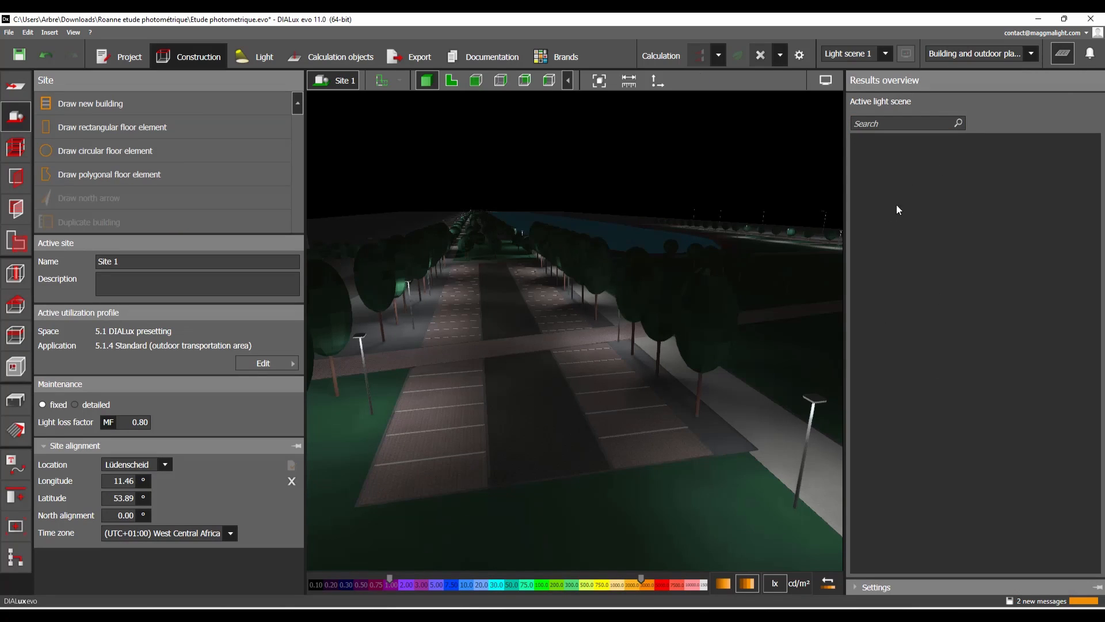
pyautogui.moveTo(955, 170)
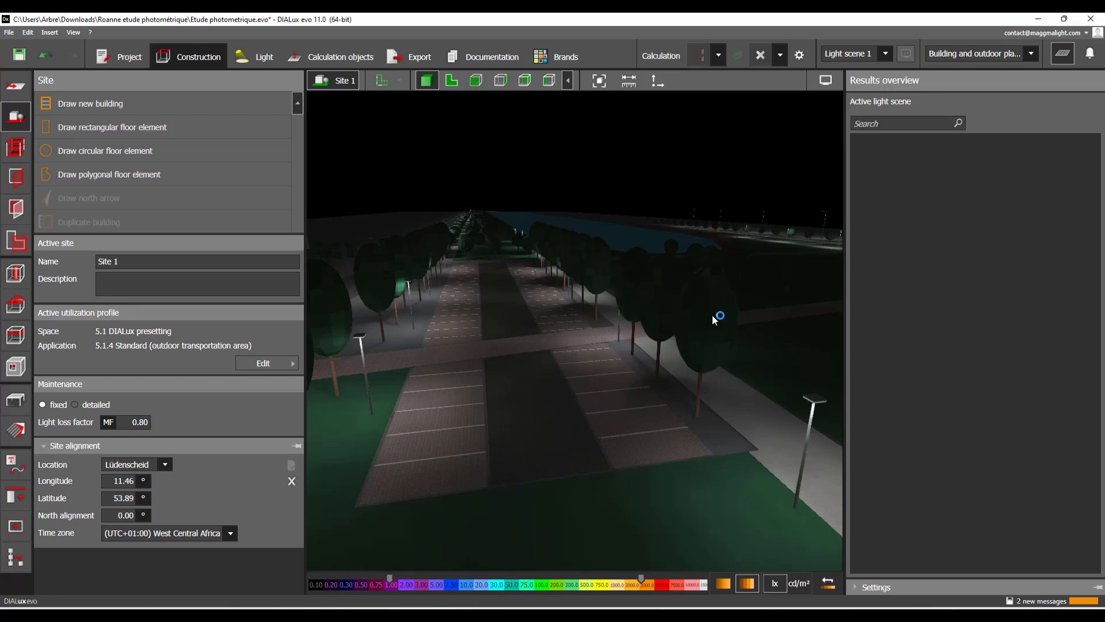
pyautogui.moveTo(464, 407)
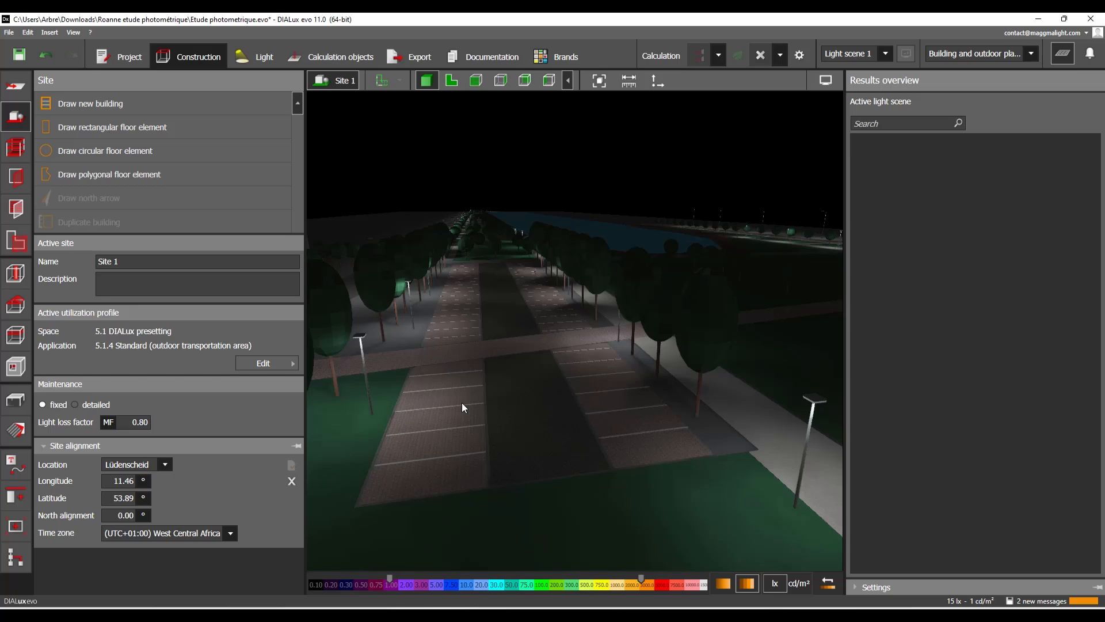
pyautogui.moveTo(644, 252)
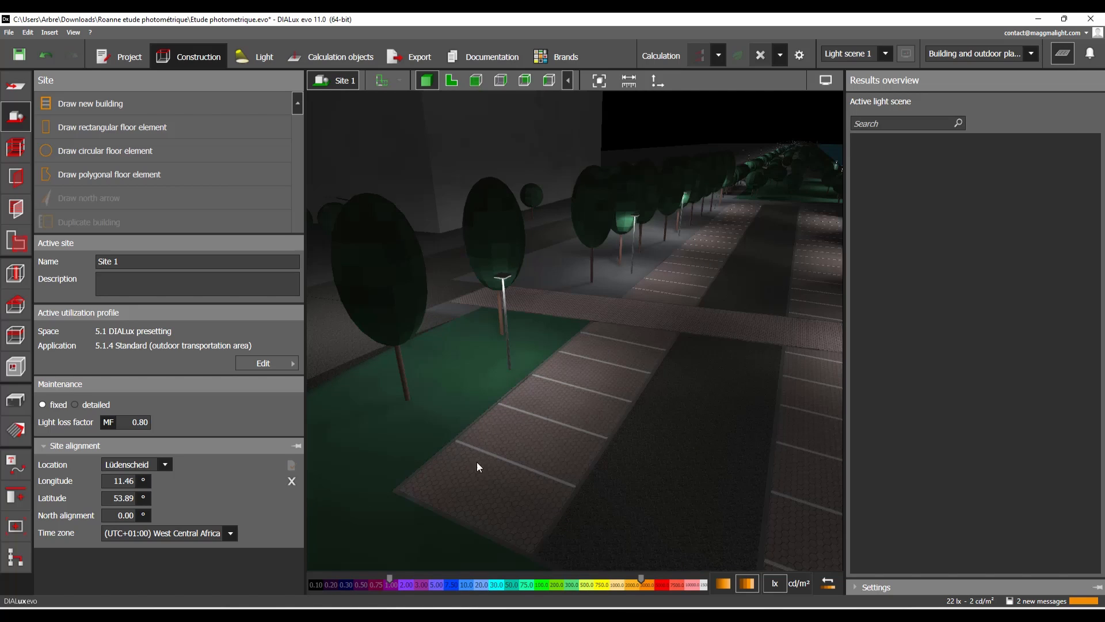
pyautogui.moveTo(625, 362)
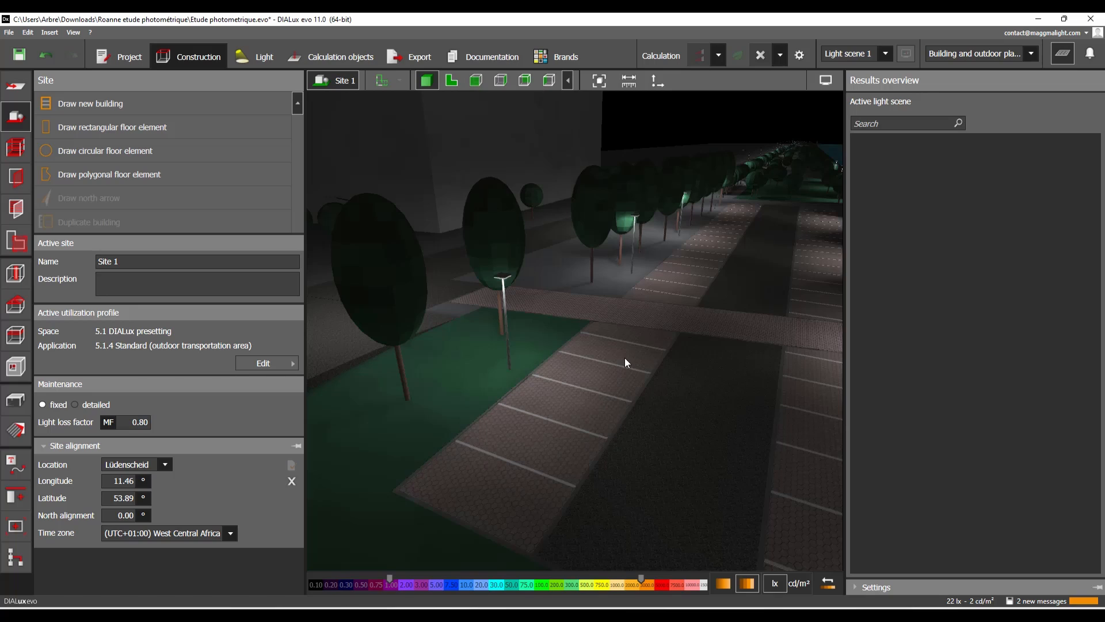
pyautogui.moveTo(509, 435)
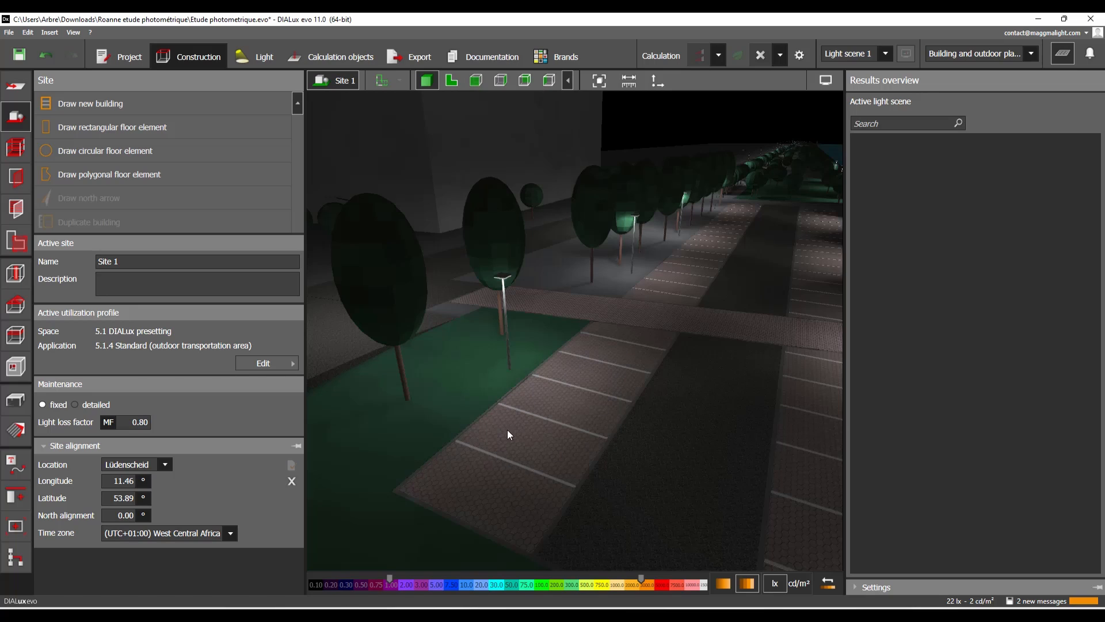
pyautogui.moveTo(602, 394)
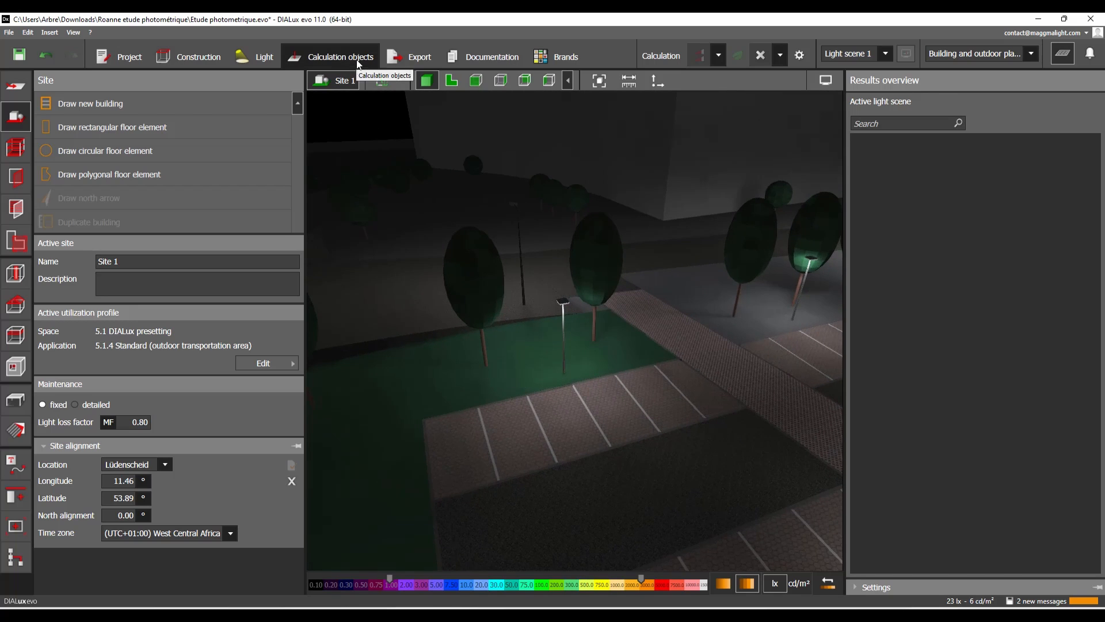
pyautogui.click(339, 57)
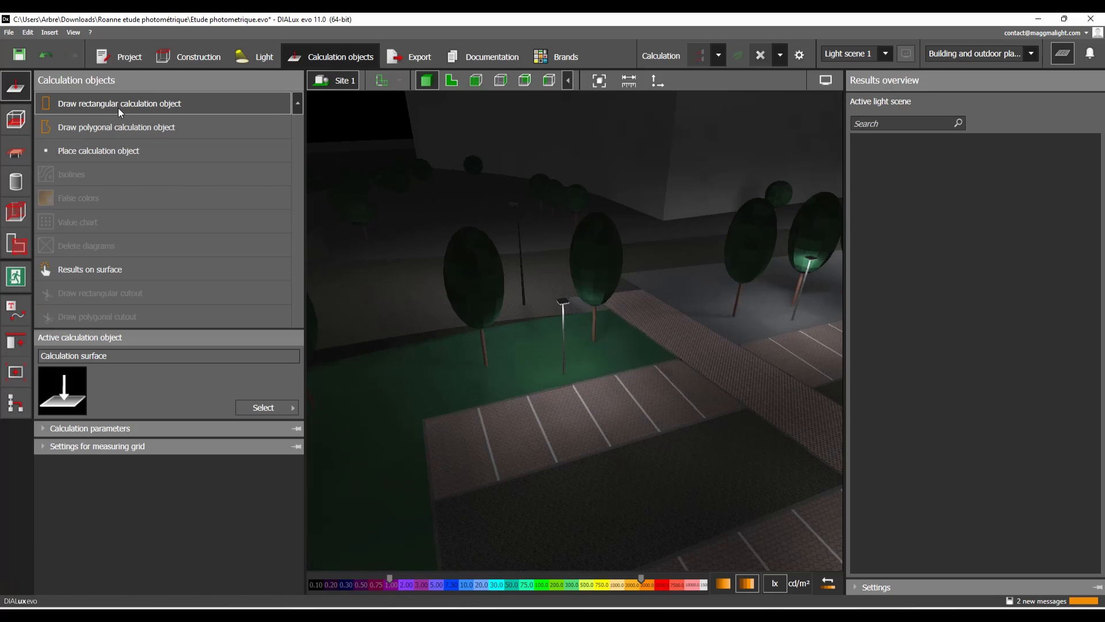
pyautogui.moveTo(110, 134)
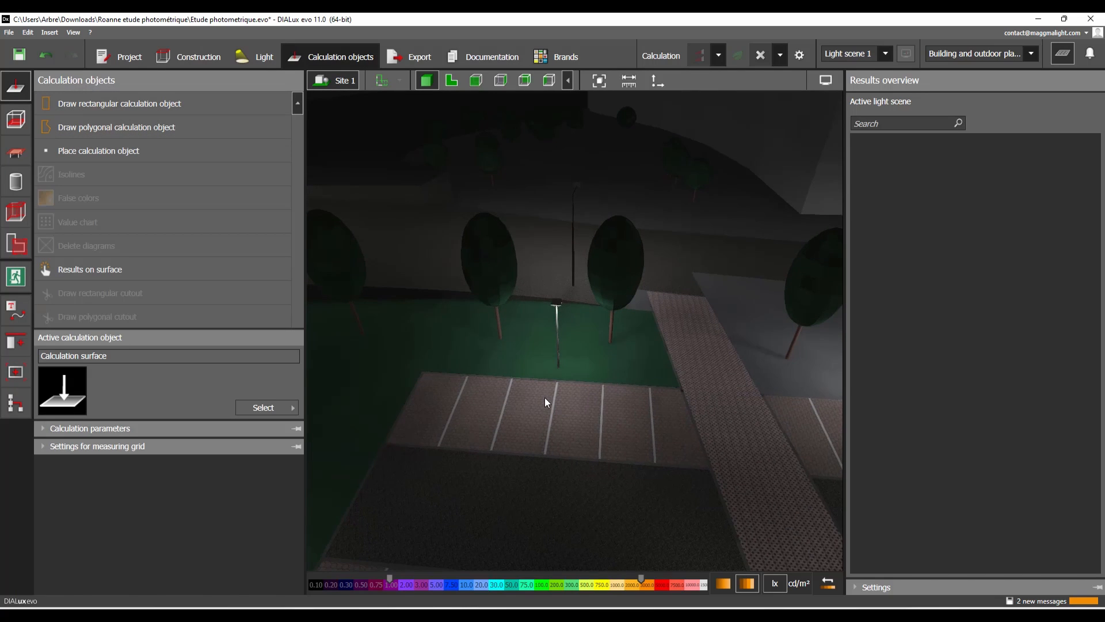
pyautogui.moveTo(533, 428)
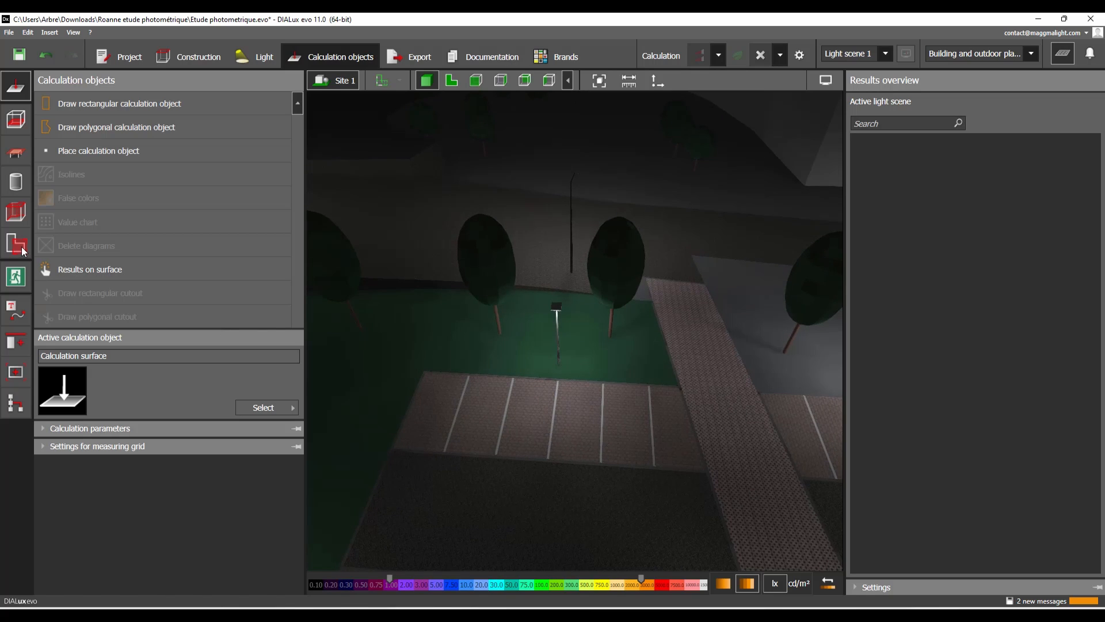
pyautogui.click(16, 243)
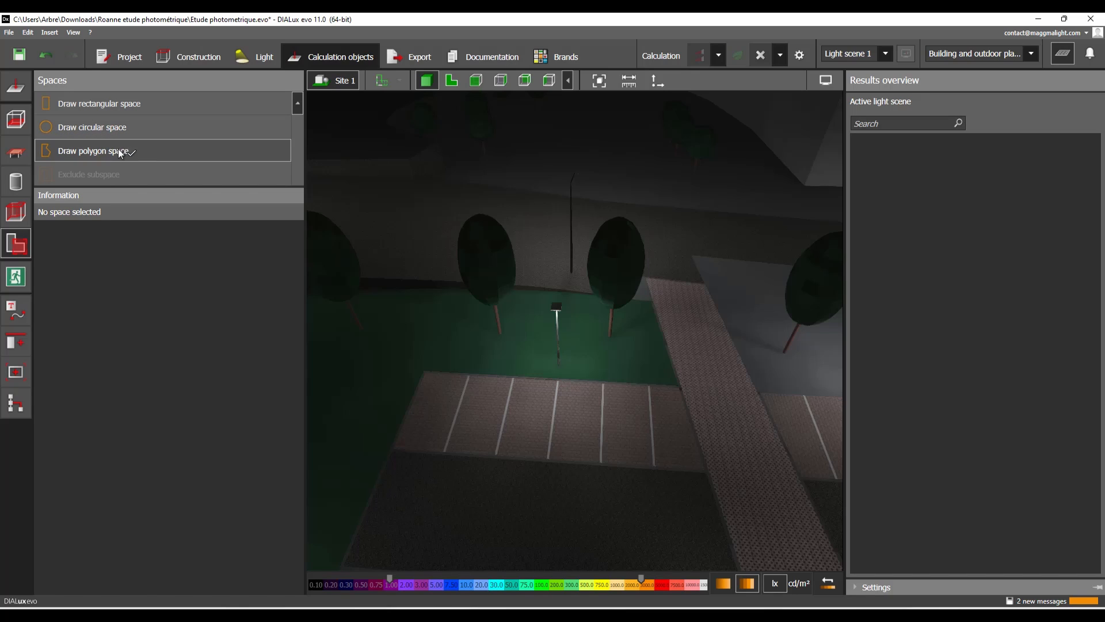
pyautogui.moveTo(119, 169)
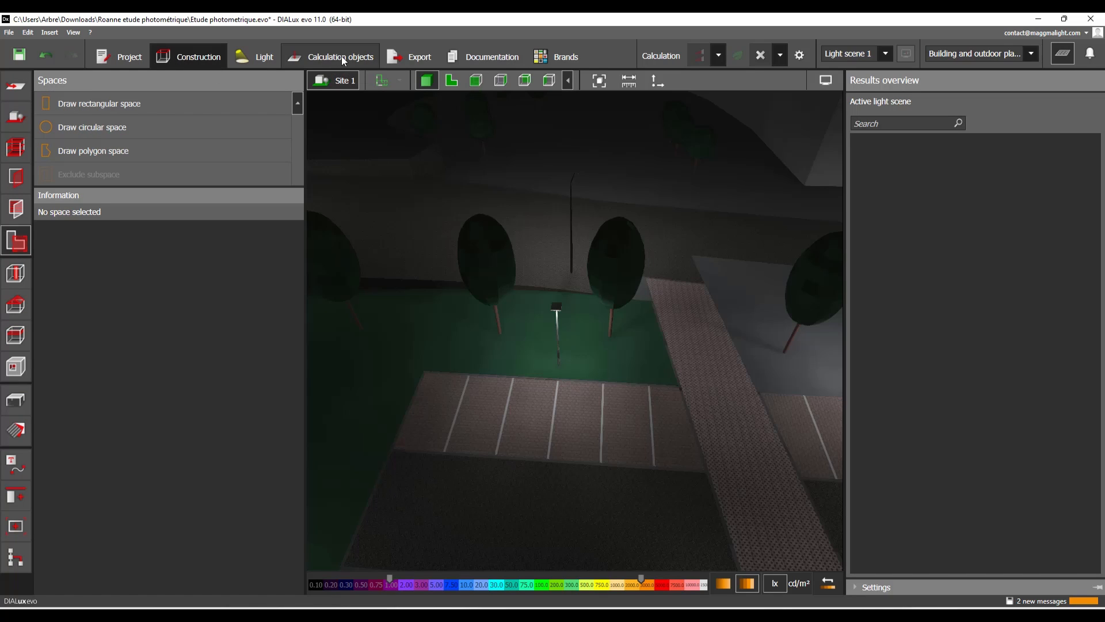
pyautogui.click(340, 56)
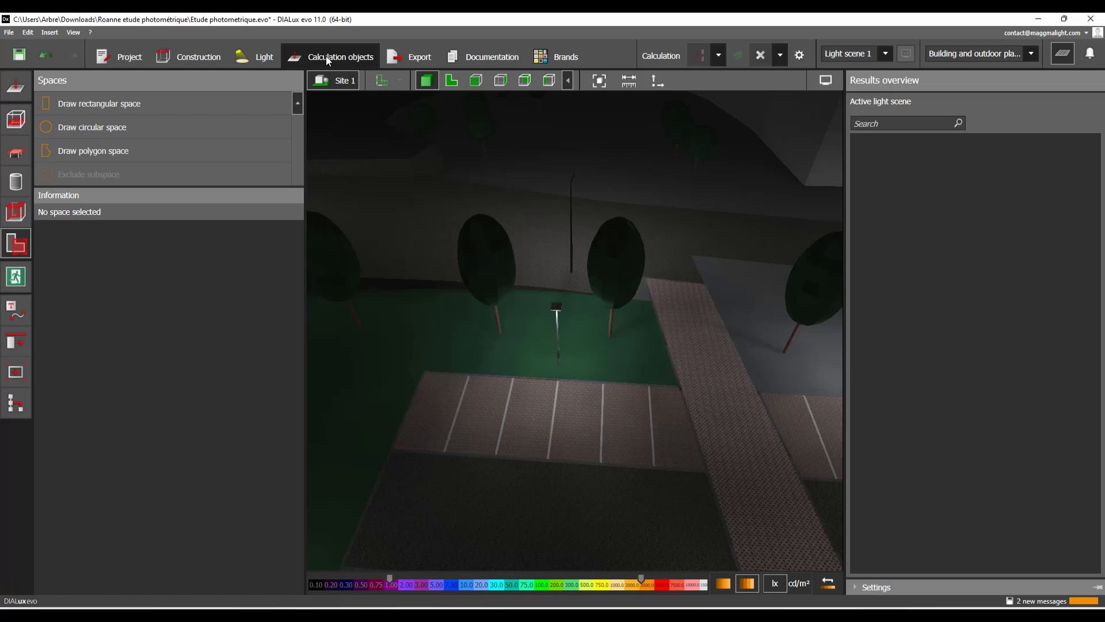
pyautogui.moveTo(417, 238)
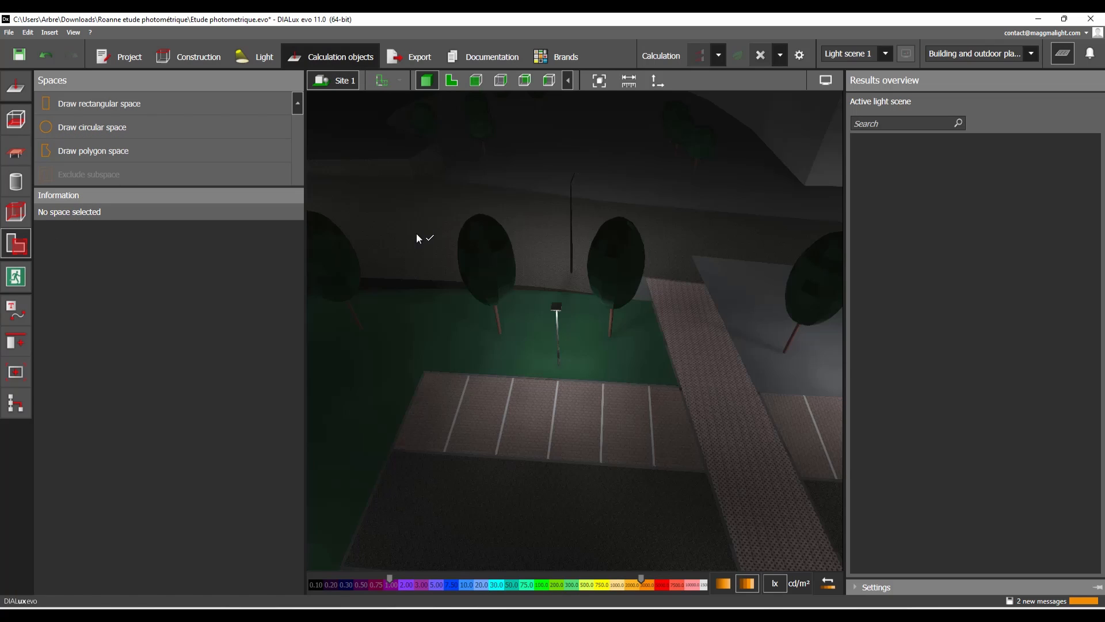
pyautogui.moveTo(451, 82)
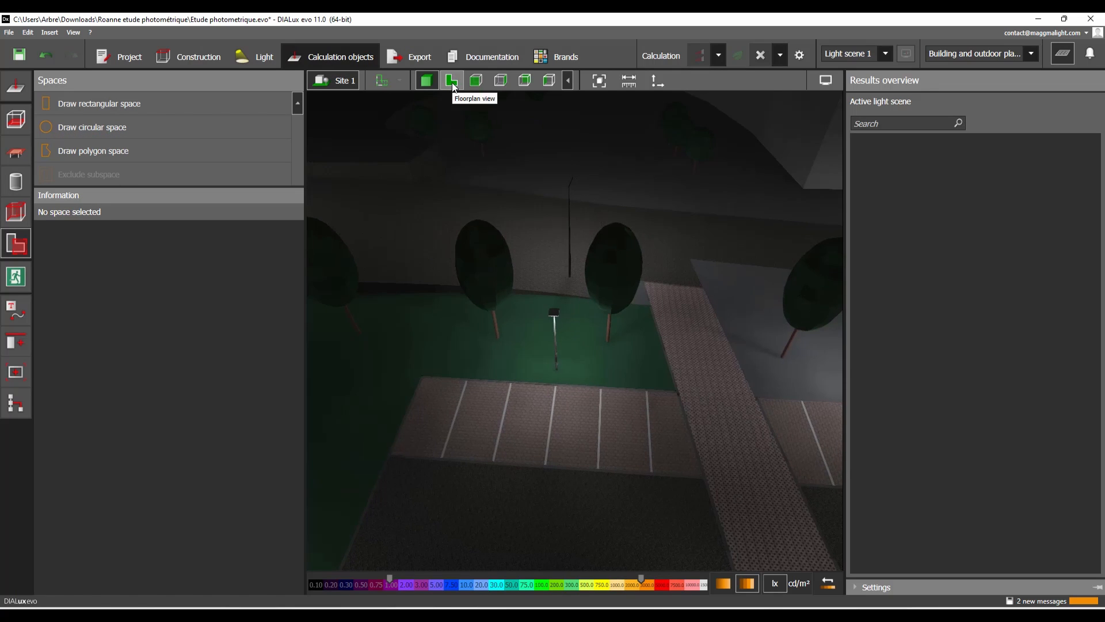
# - In plan view, draw a polygon space around the parking bays, accepting result invalidation
pyautogui.click(452, 79)
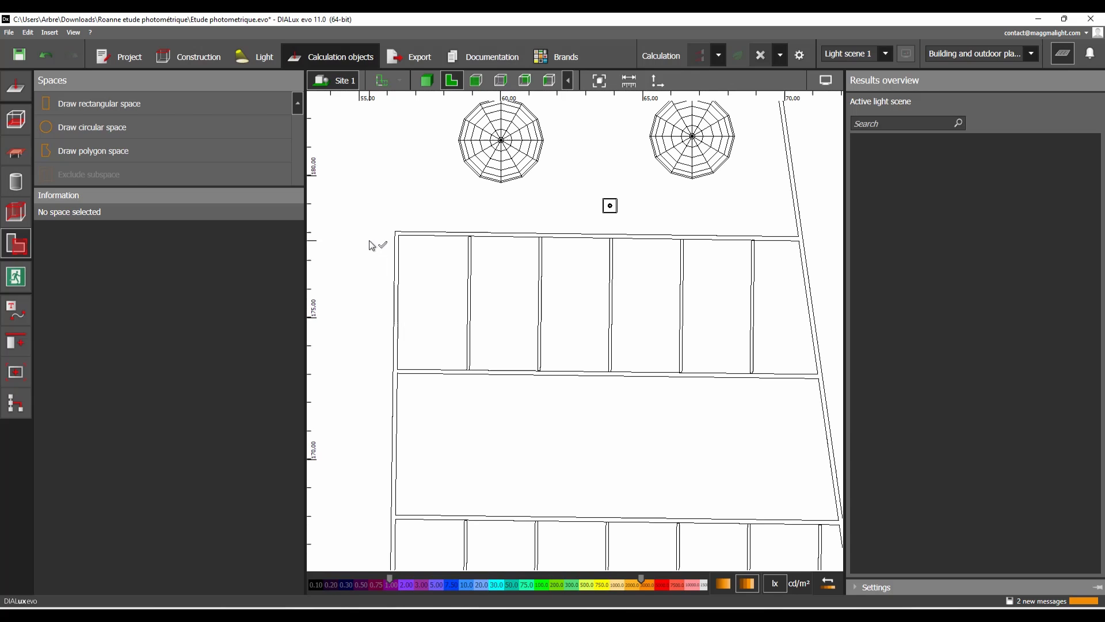
pyautogui.click(92, 150)
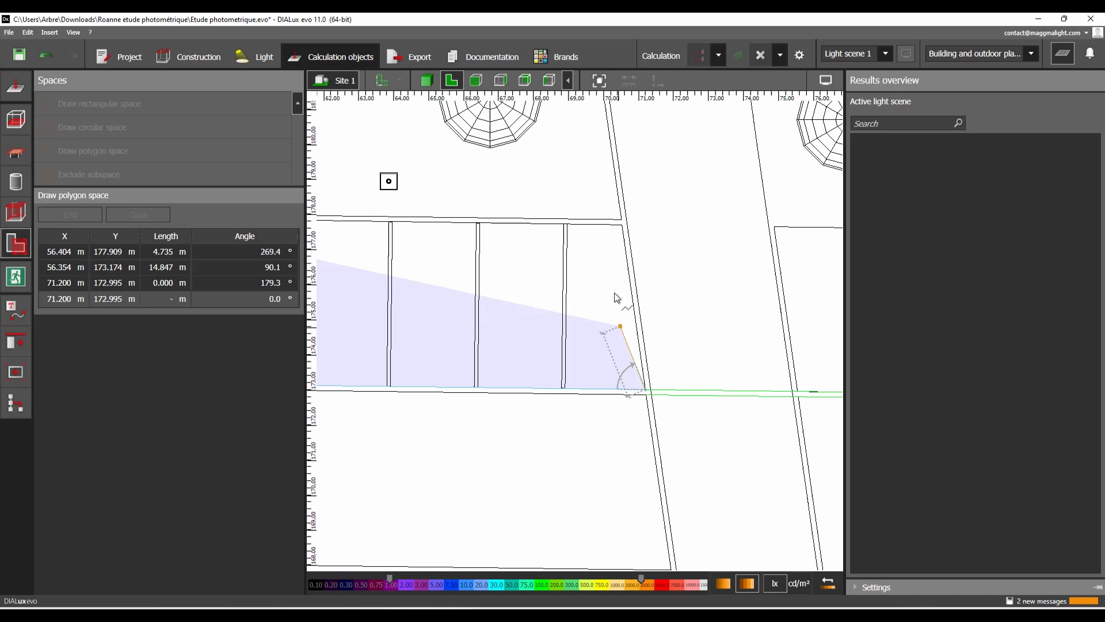
pyautogui.click(595, 260)
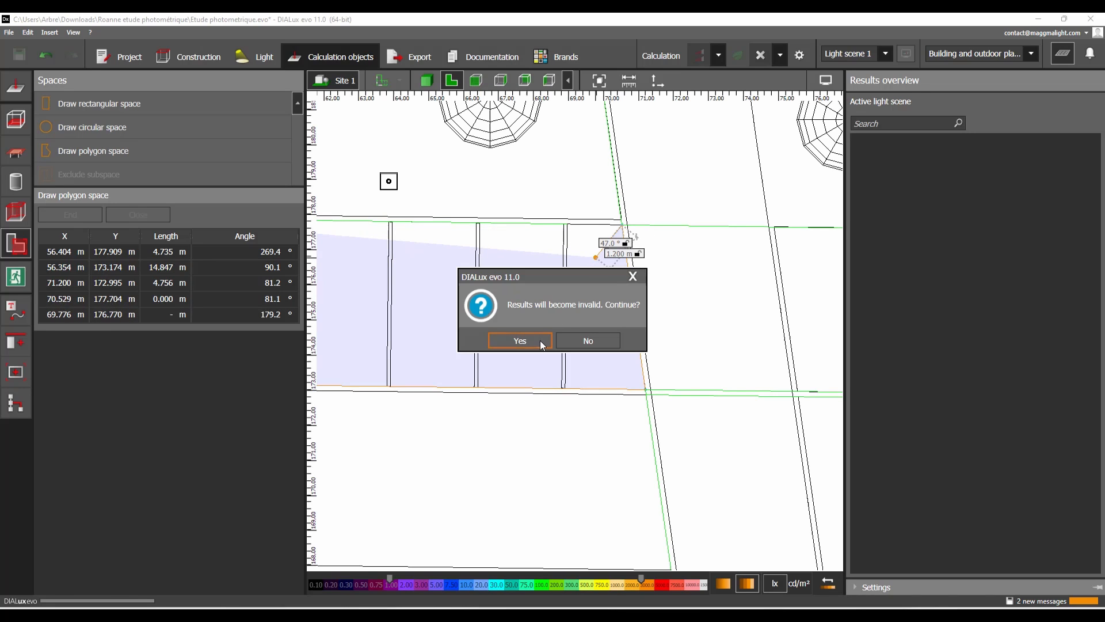
pyautogui.click(519, 340)
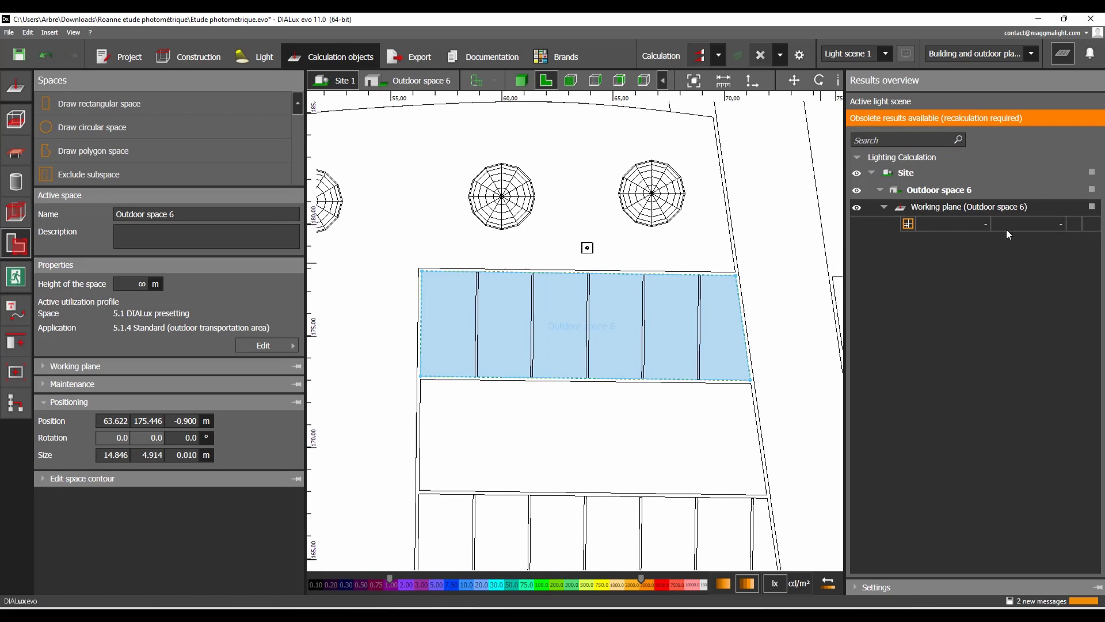
pyautogui.moveTo(935, 173)
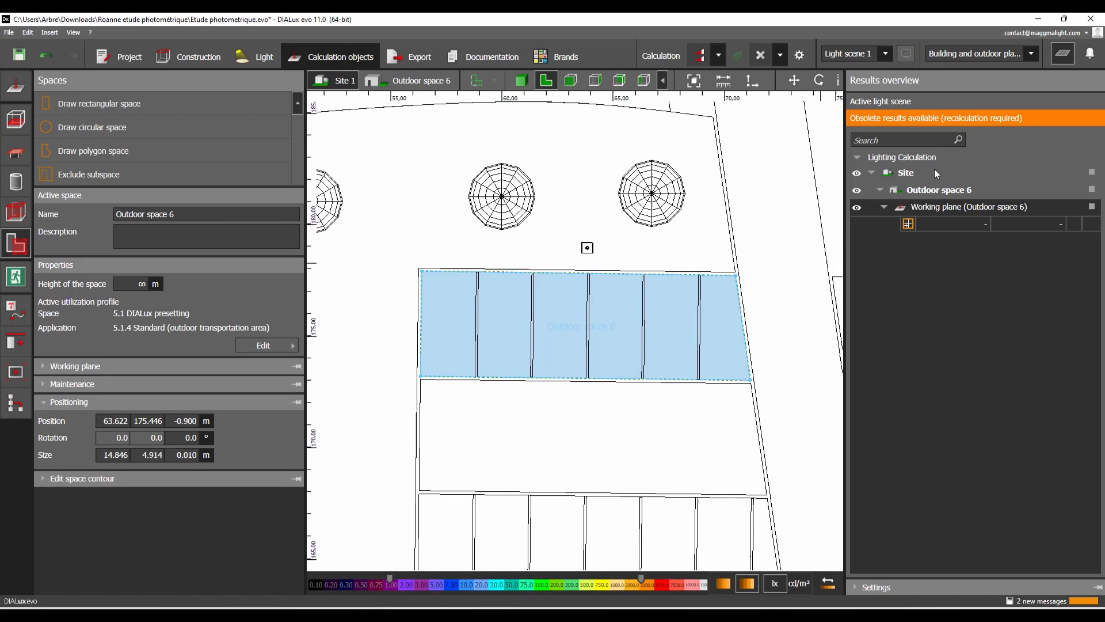
pyautogui.moveTo(983, 252)
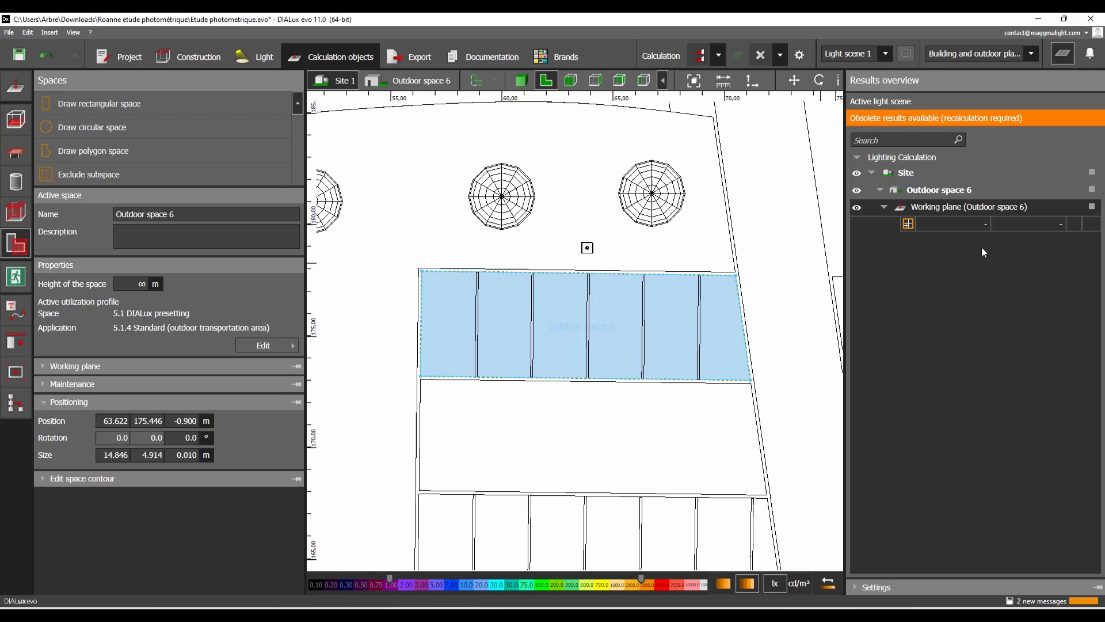
pyautogui.moveTo(966, 198)
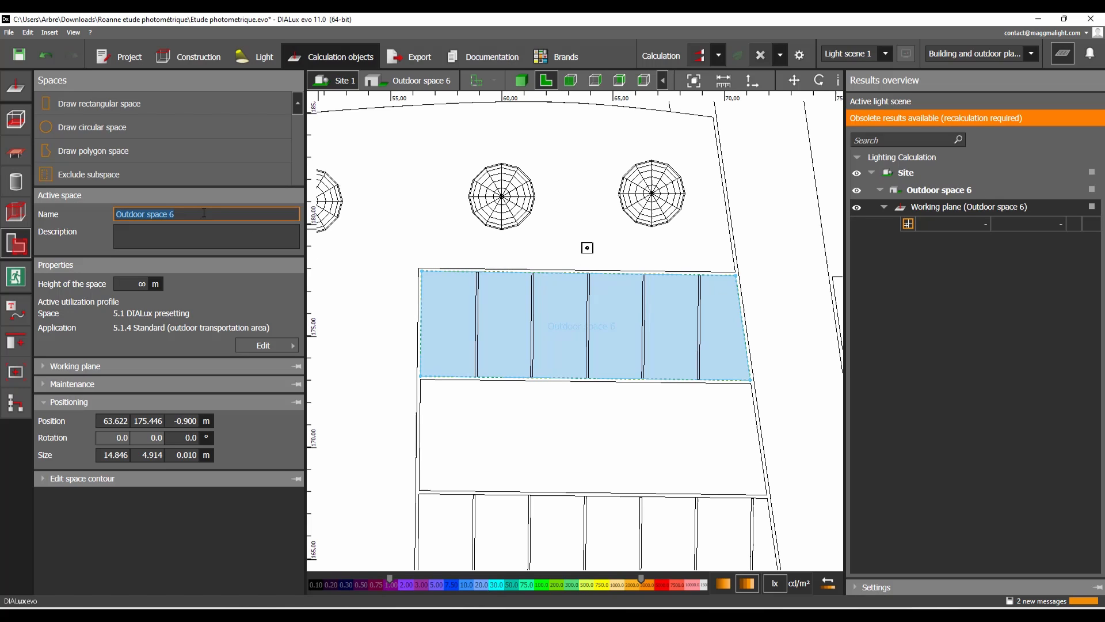
# - Replace the 'Outdoor space 6' name with 'PARKING AREA'
pyautogui.write('PARKI')
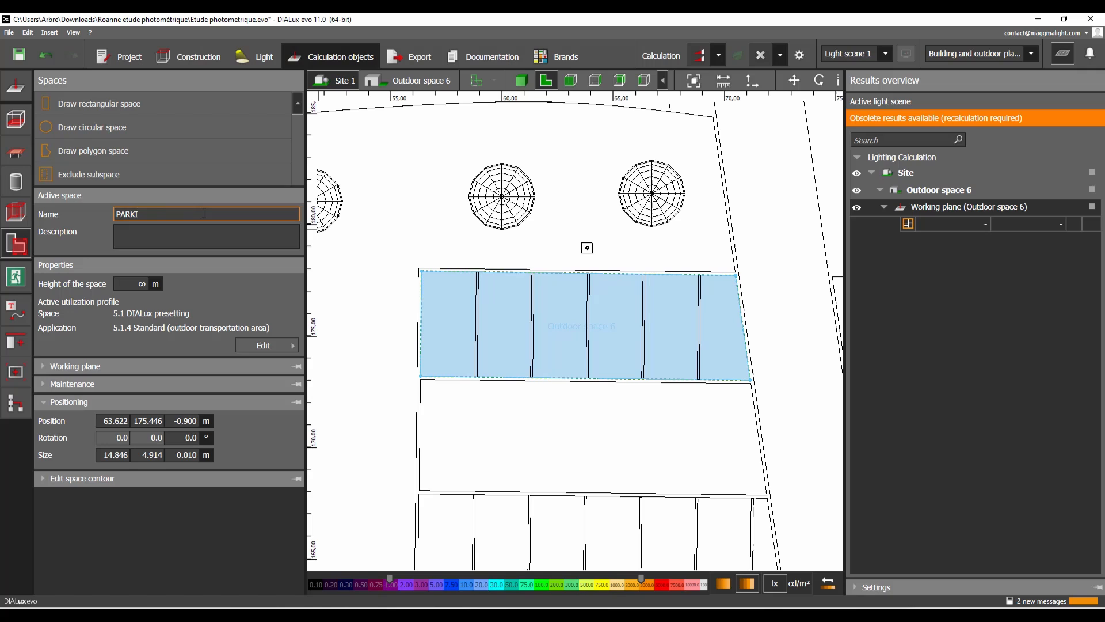
pyautogui.write('NG AREA')
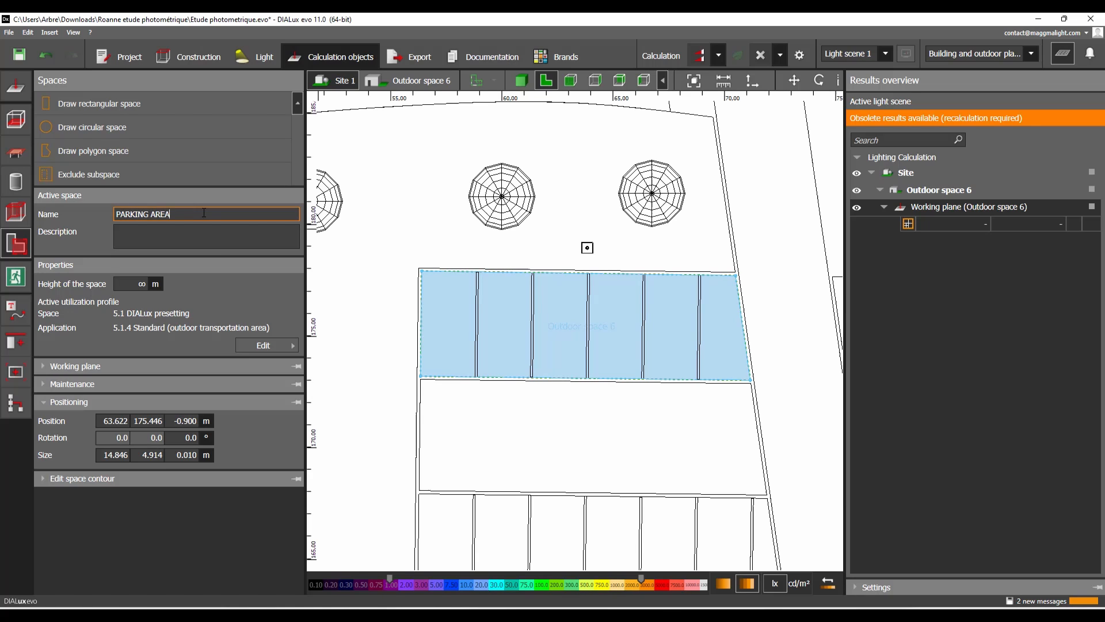
pyautogui.press('Return')
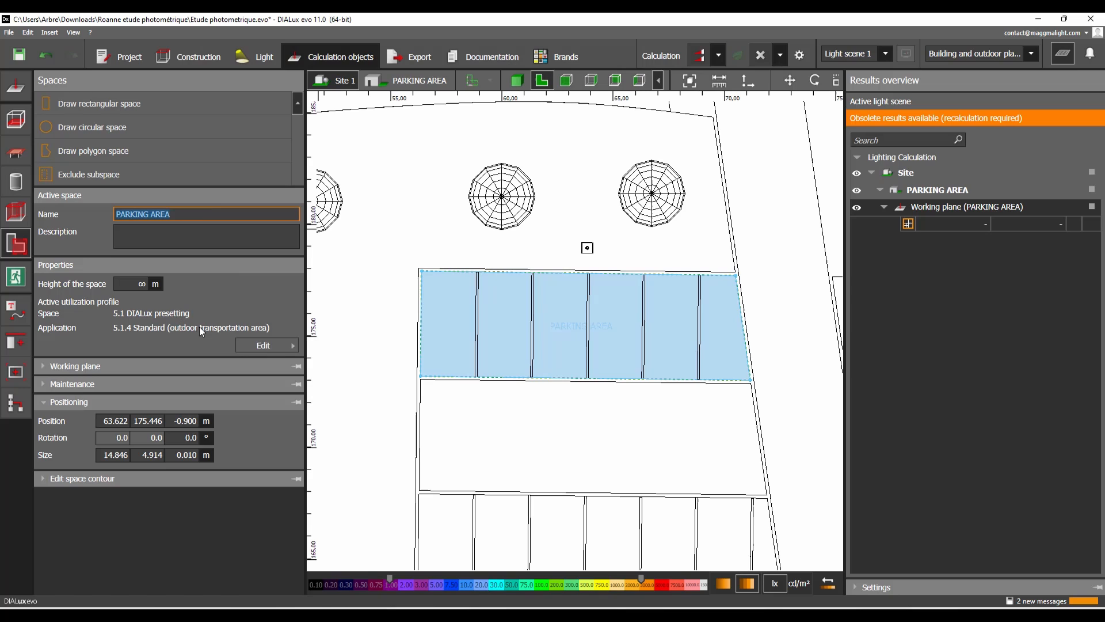
pyautogui.moveTo(222, 332)
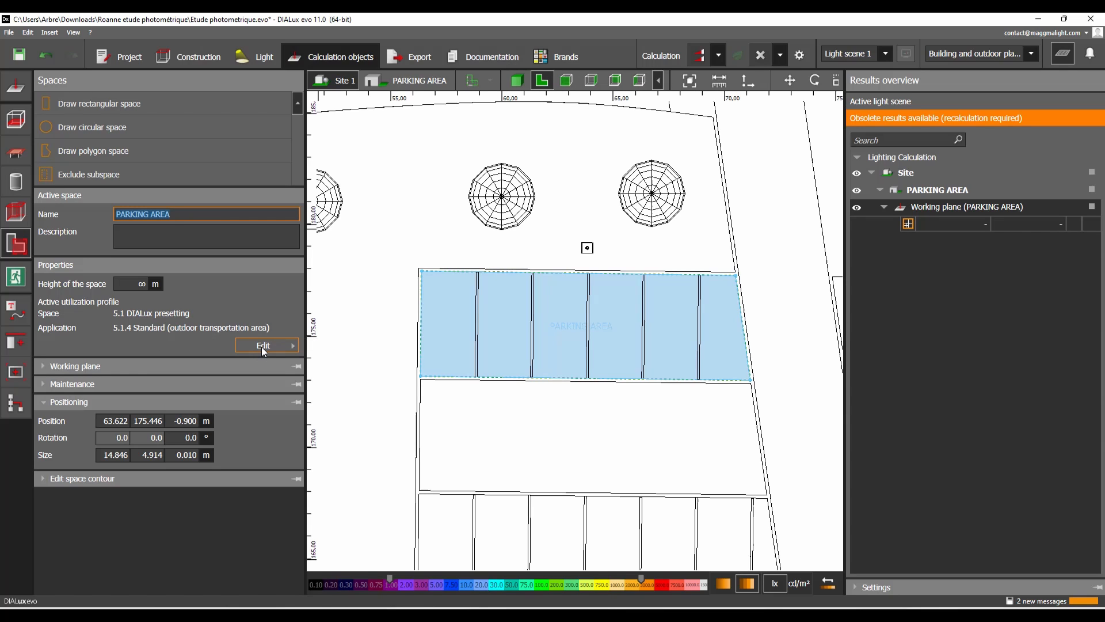
# - Open the PARKING AREA utilisation profile editor and its Template selection list
pyautogui.click(263, 345)
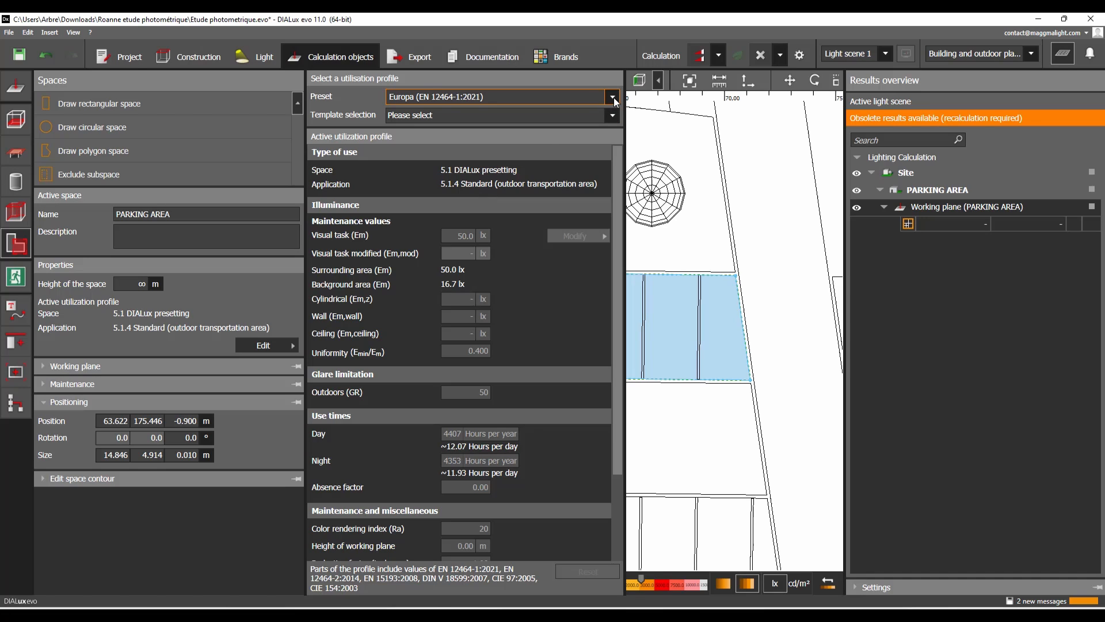
pyautogui.click(612, 97)
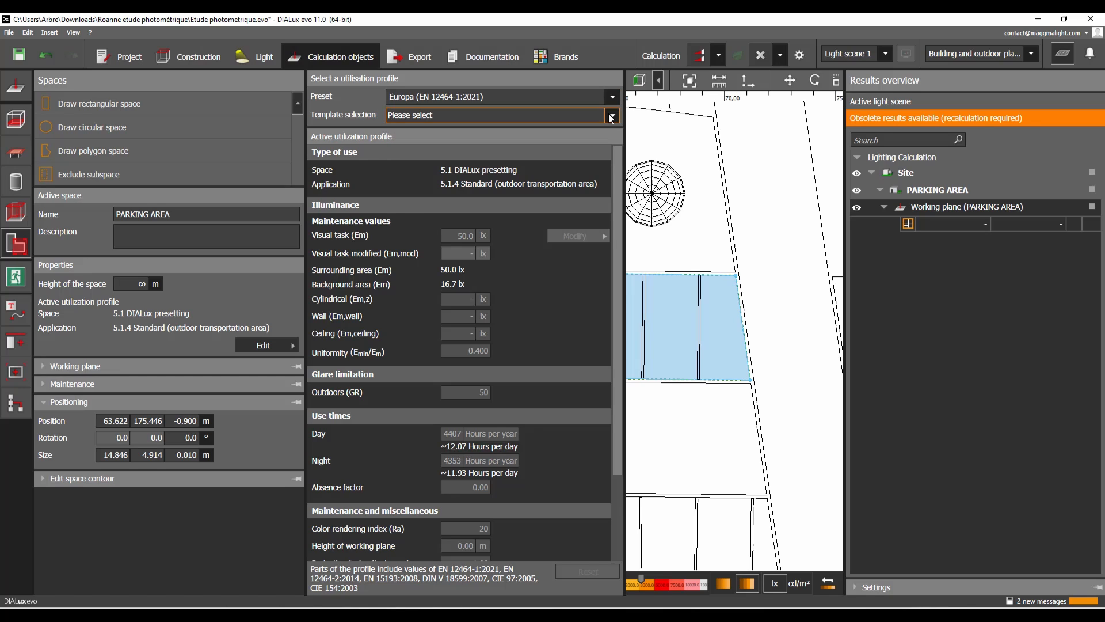
pyautogui.click(610, 115)
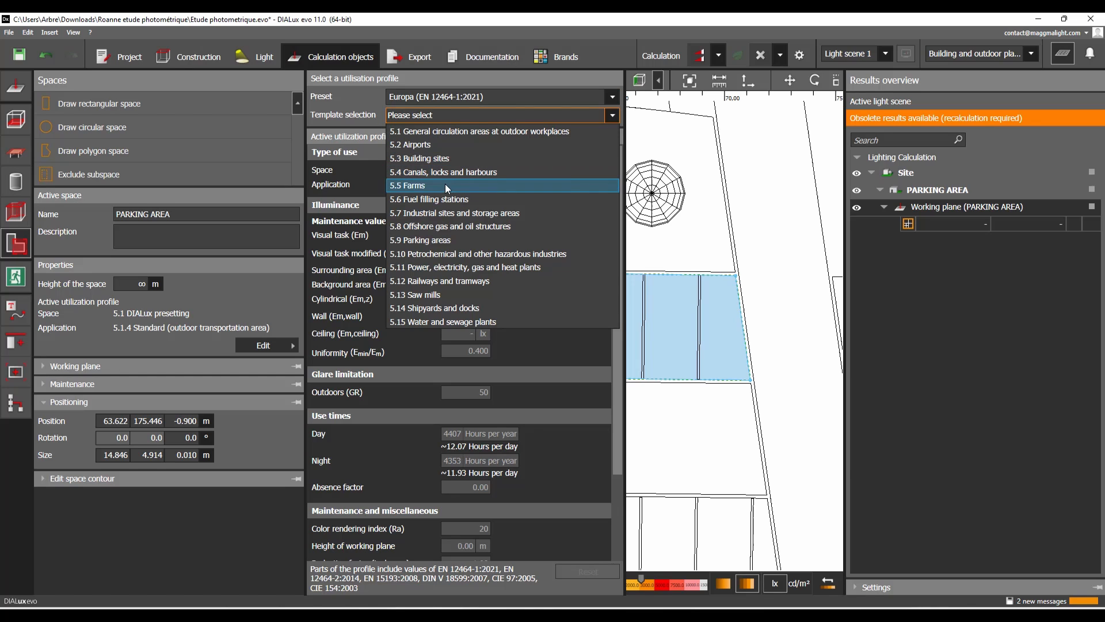
# - Assign the 5.9 Parking areas template, 5.9.2 Medium traffic, and close the editor
pyautogui.click(420, 239)
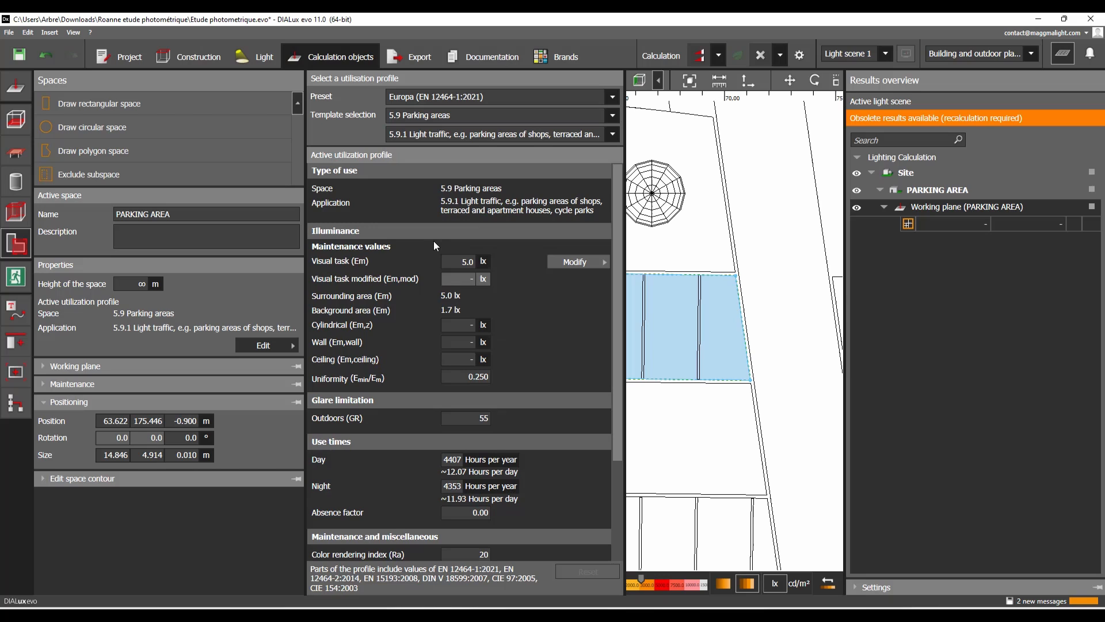
pyautogui.click(610, 135)
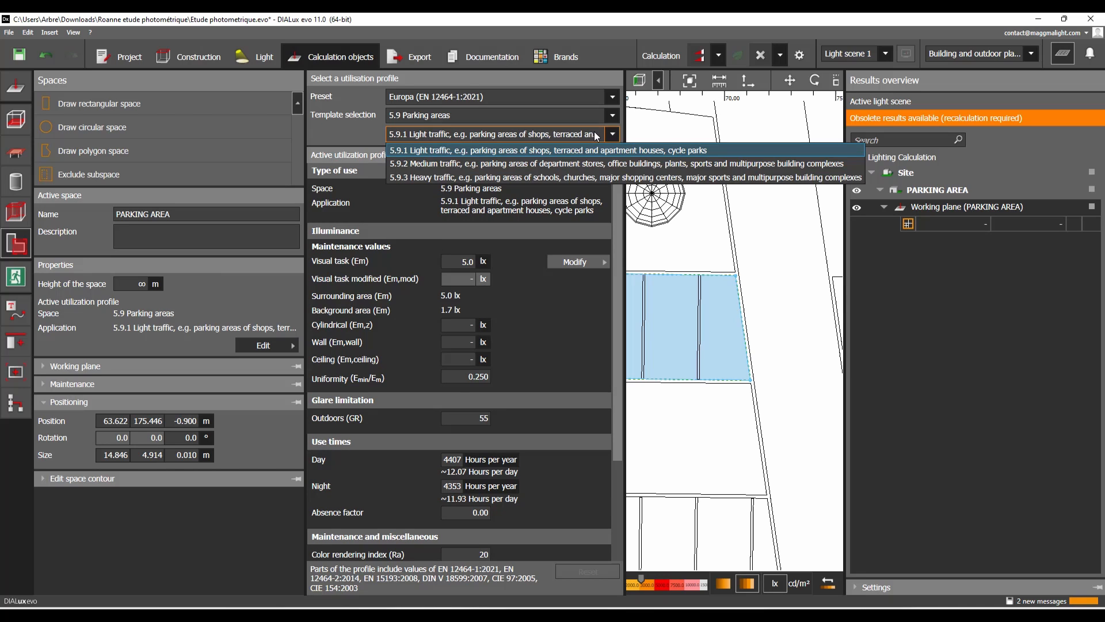
pyautogui.moveTo(522, 176)
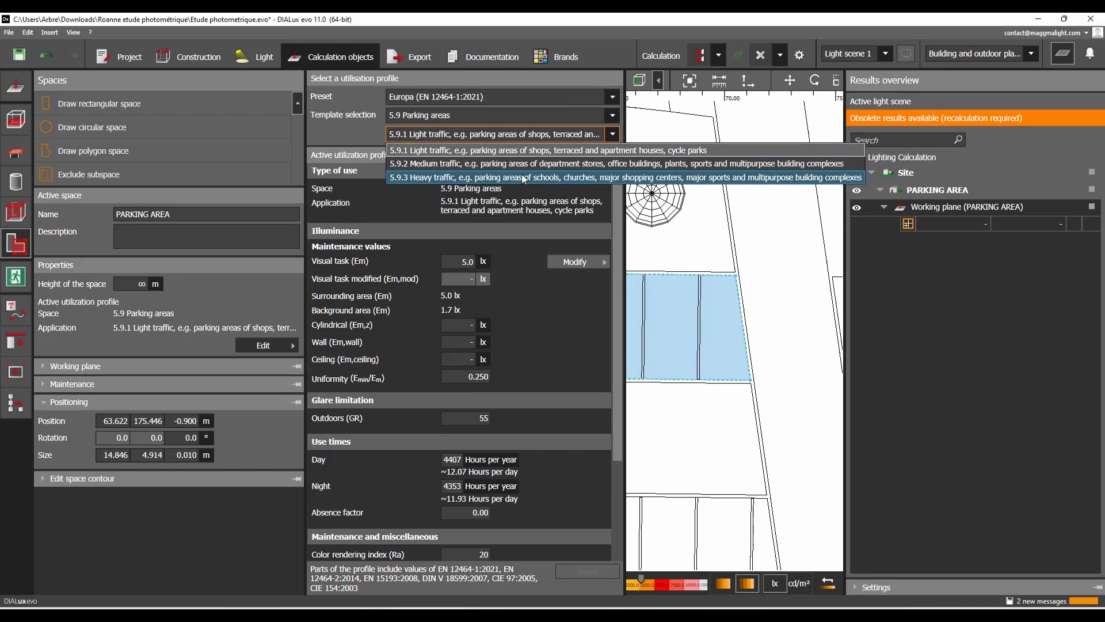
pyautogui.moveTo(437, 164)
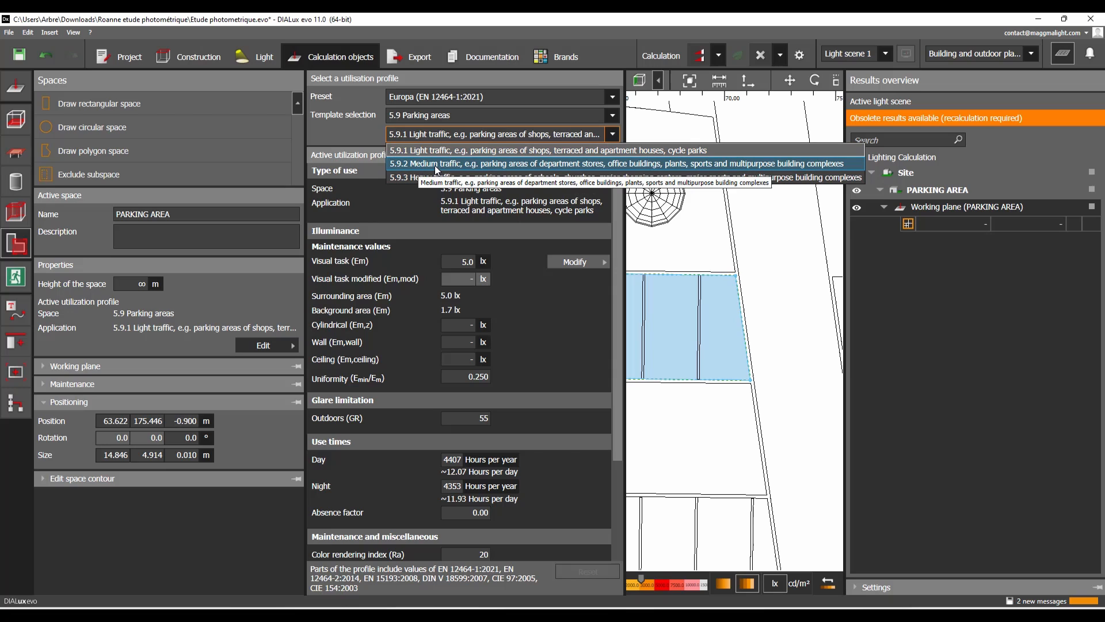
pyautogui.moveTo(530, 172)
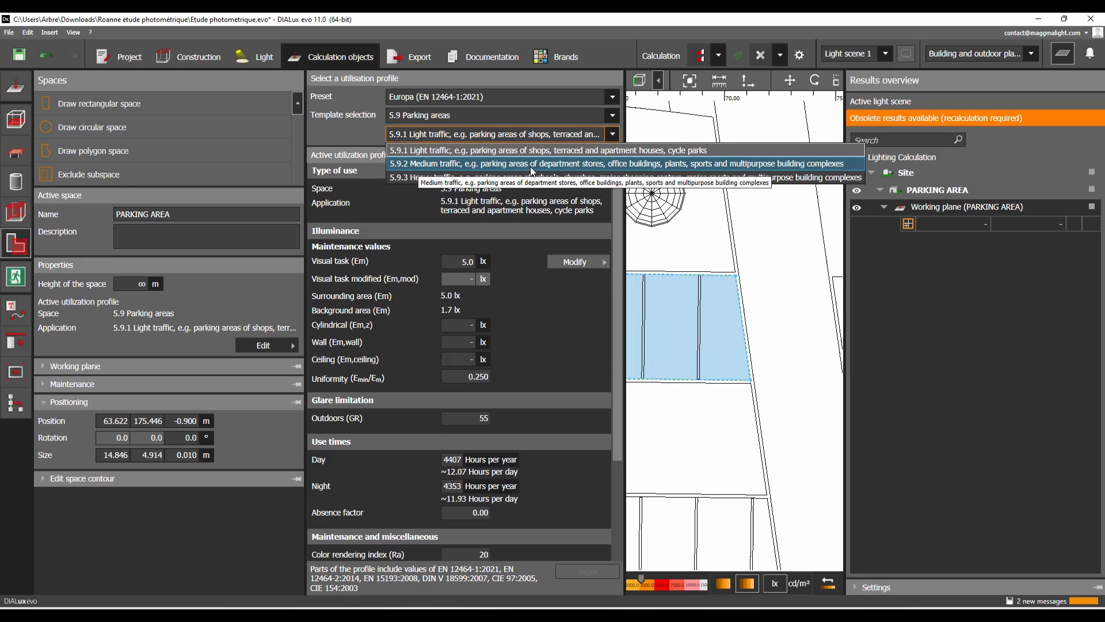
pyautogui.moveTo(594, 171)
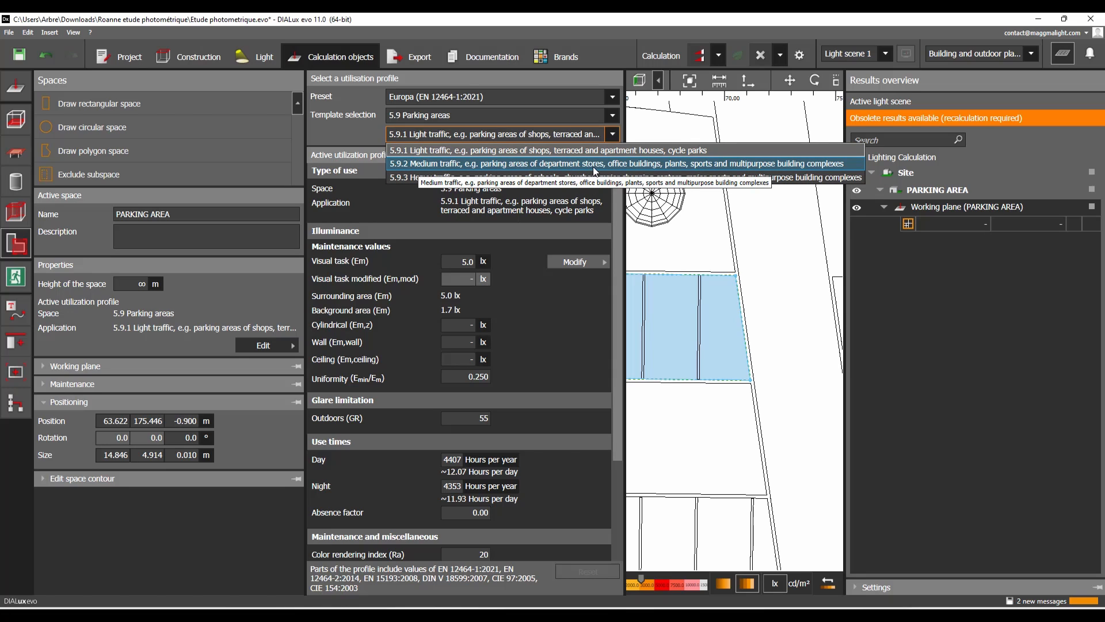
pyautogui.moveTo(714, 167)
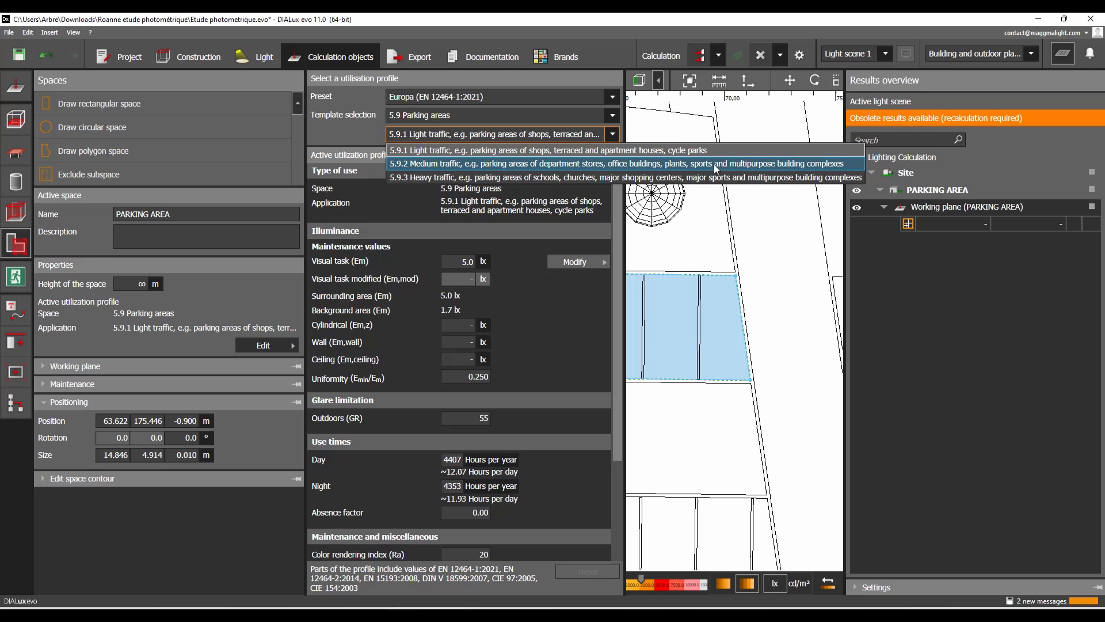
pyautogui.moveTo(798, 170)
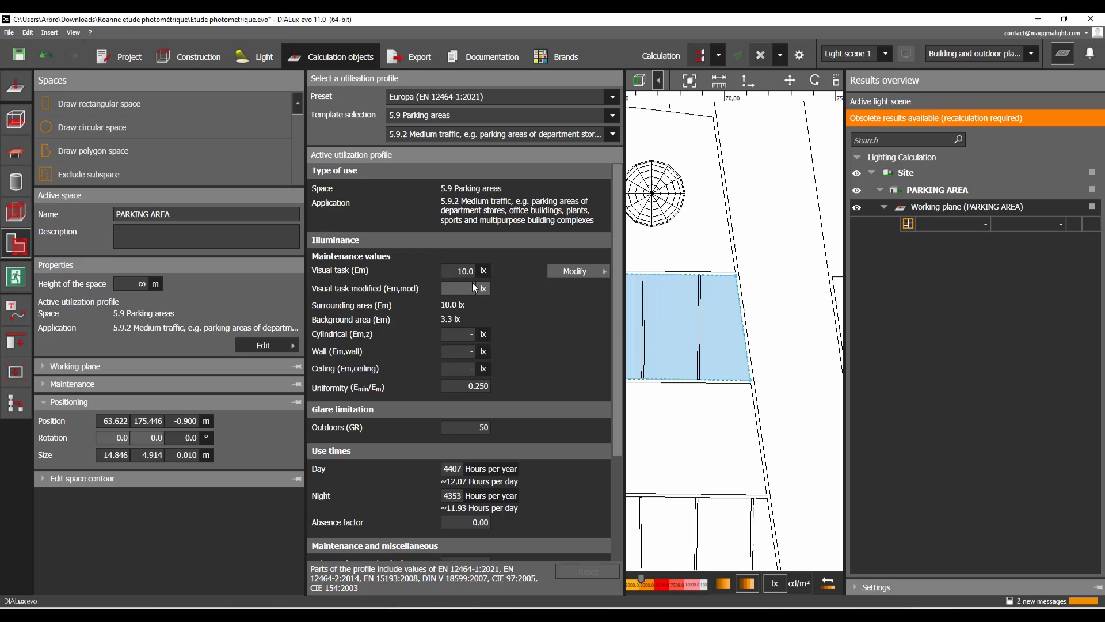
pyautogui.moveTo(440, 334)
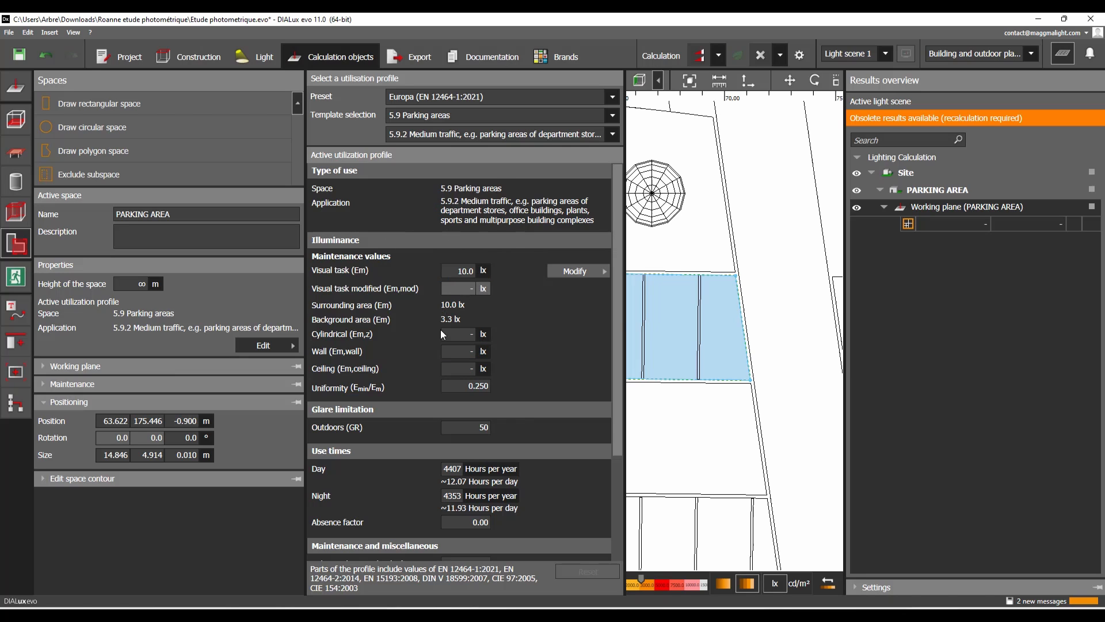
pyautogui.moveTo(513, 308)
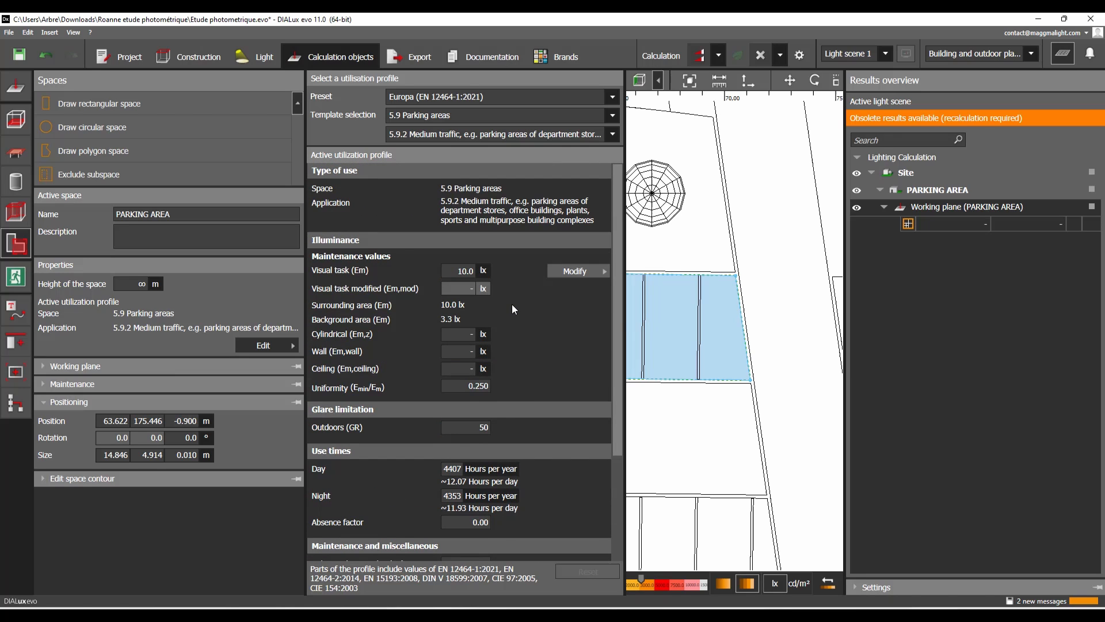
pyautogui.tripleClick(456, 271)
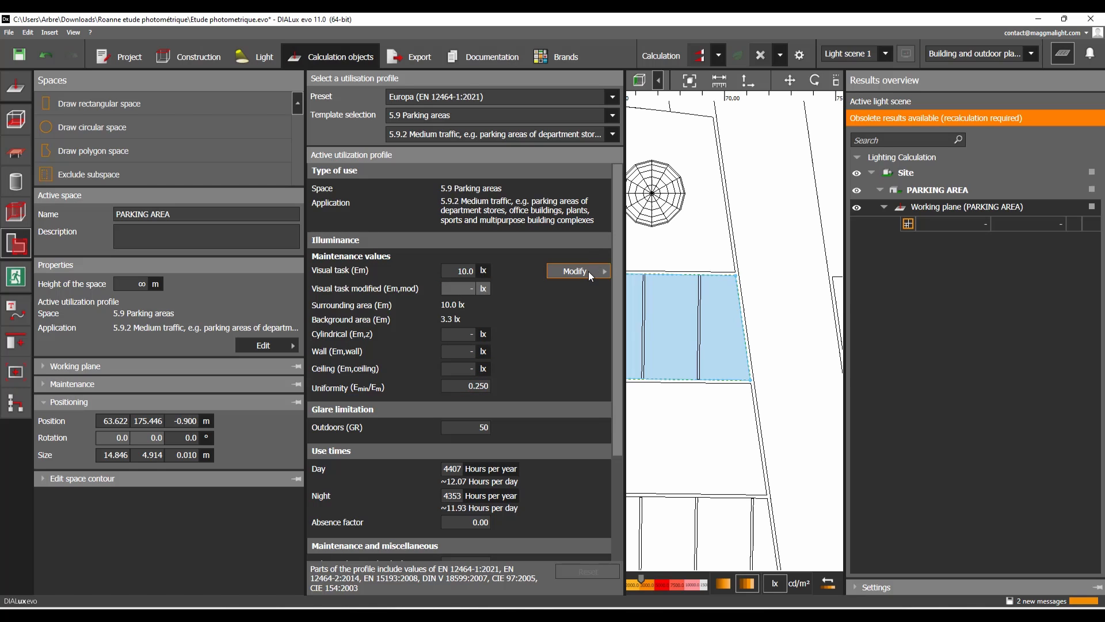
pyautogui.click(574, 271)
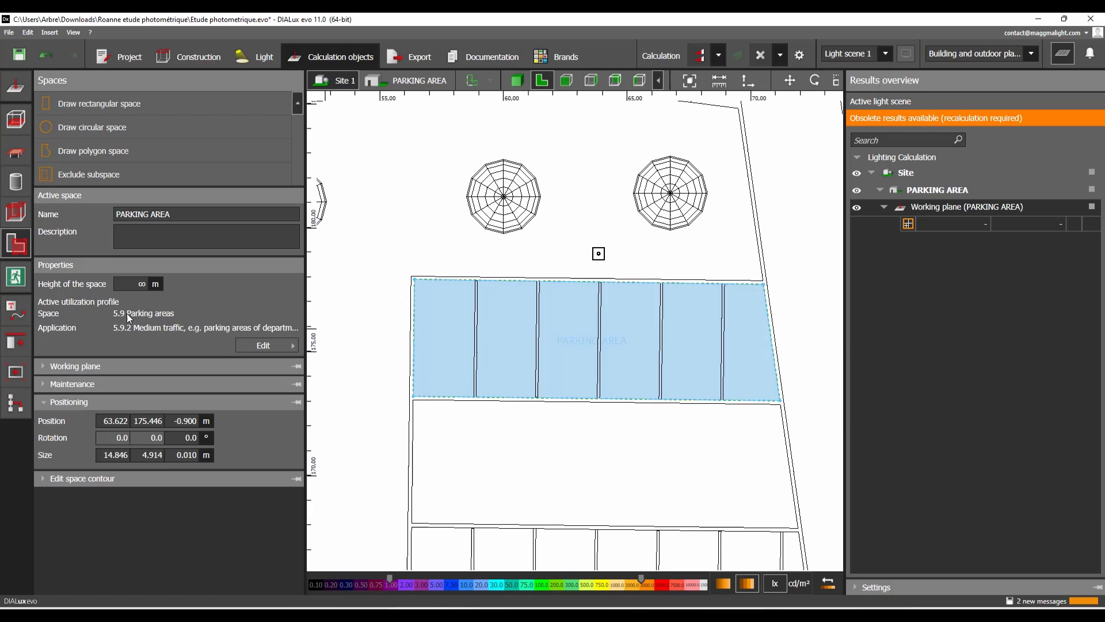
pyautogui.moveTo(588, 303)
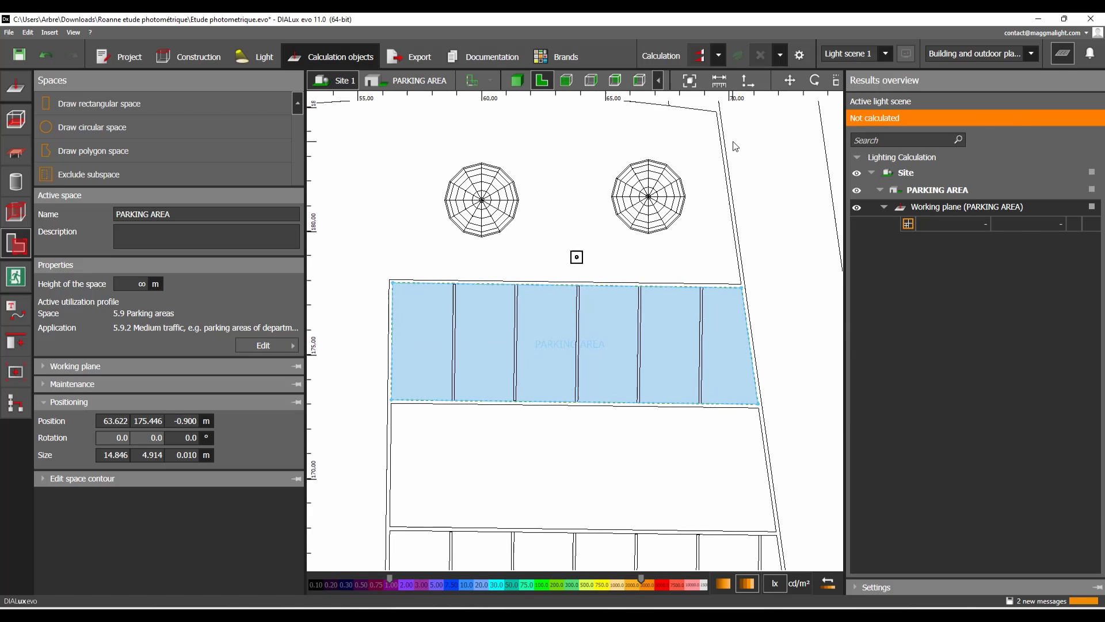
# - Trigger the lighting calculation, then select the PARKING AREA space
pyautogui.click(697, 56)
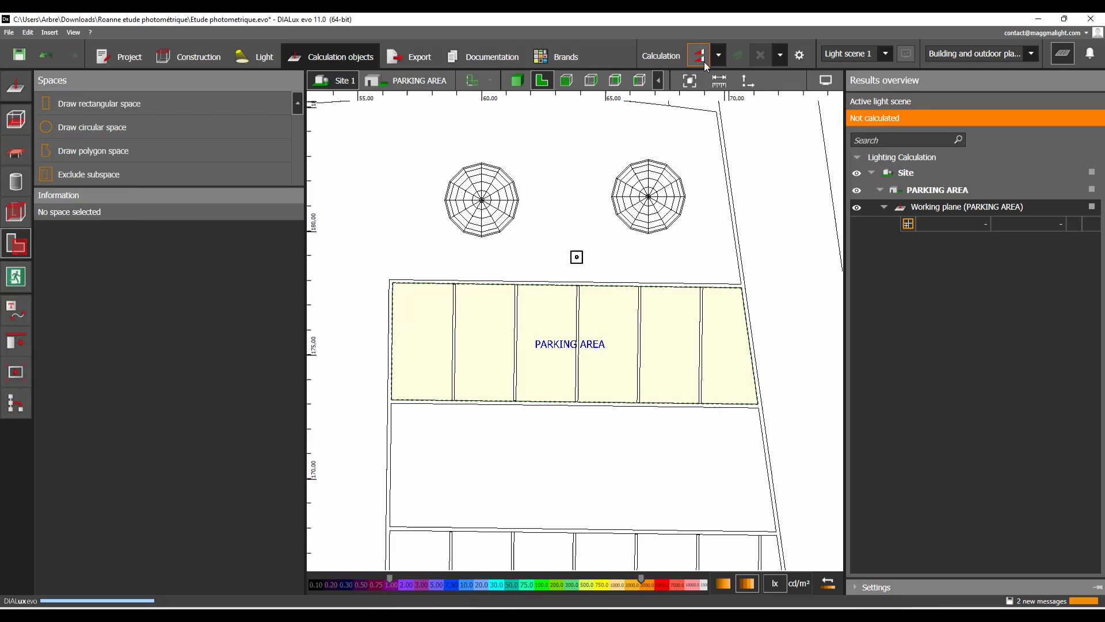
pyautogui.click(698, 54)
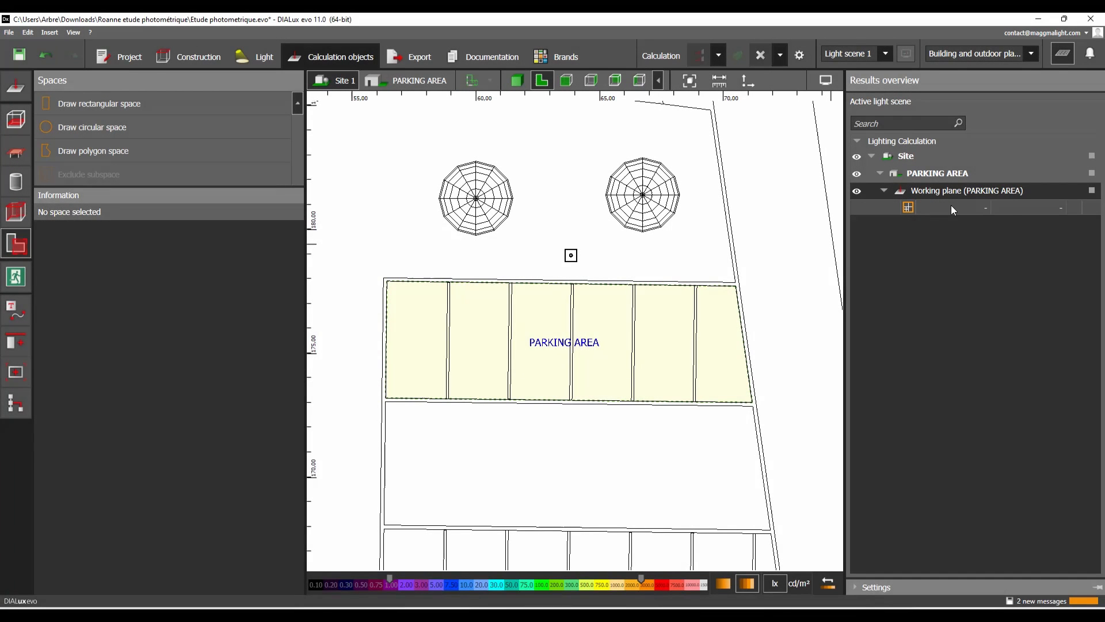
pyautogui.moveTo(953, 208)
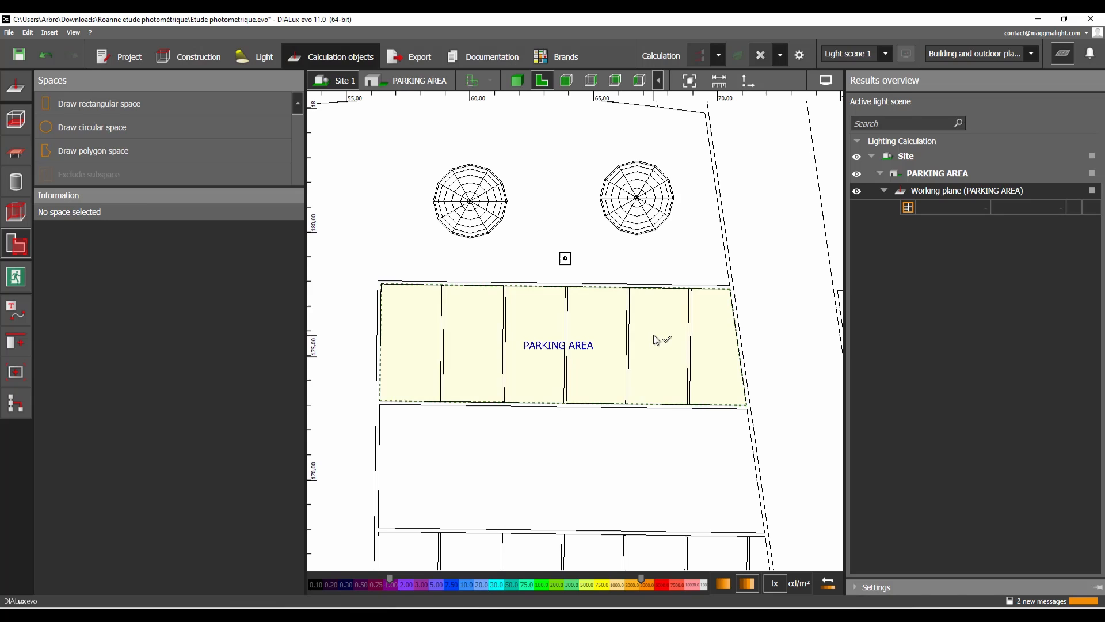
pyautogui.click(559, 345)
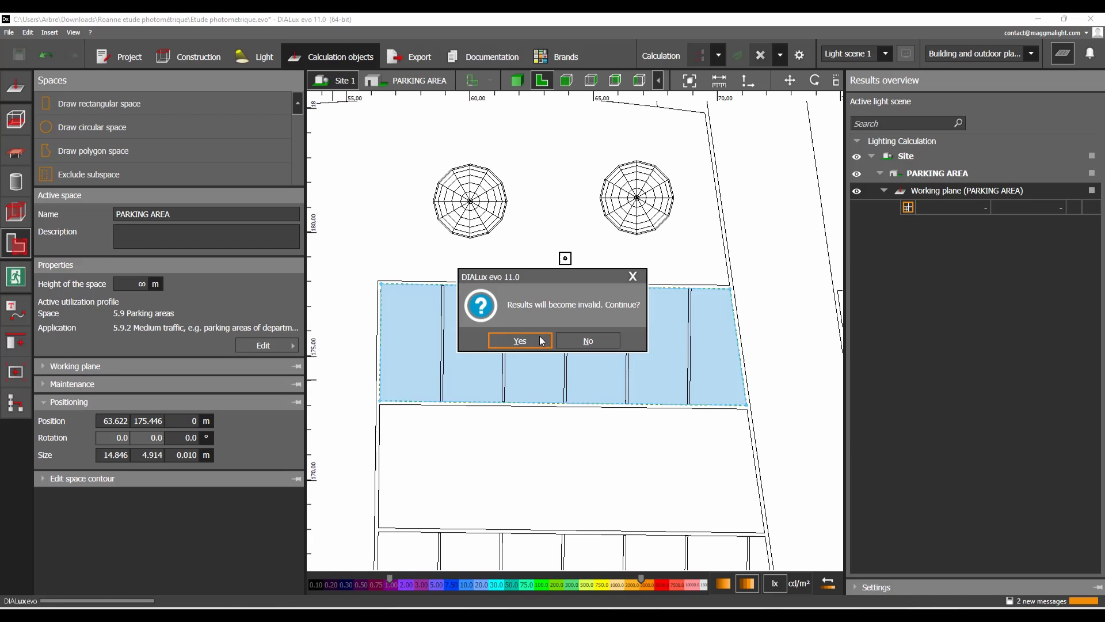
# - Accept invalidating old results for the Z = 0 position and recalculate the lighting
pyautogui.click(519, 340)
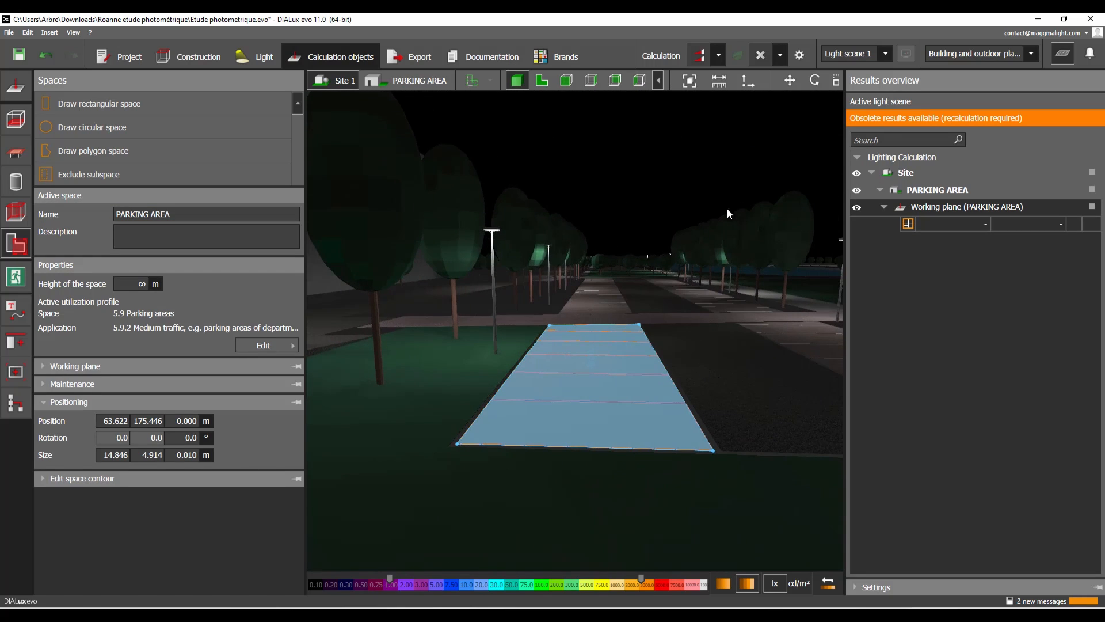
pyautogui.click(697, 55)
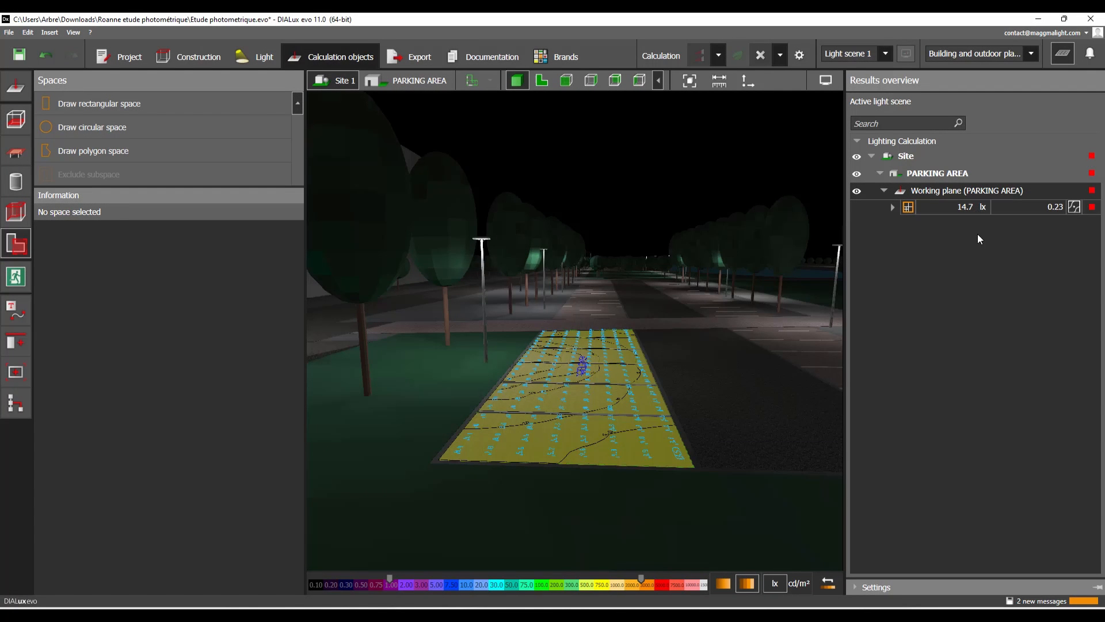
pyautogui.moveTo(983, 211)
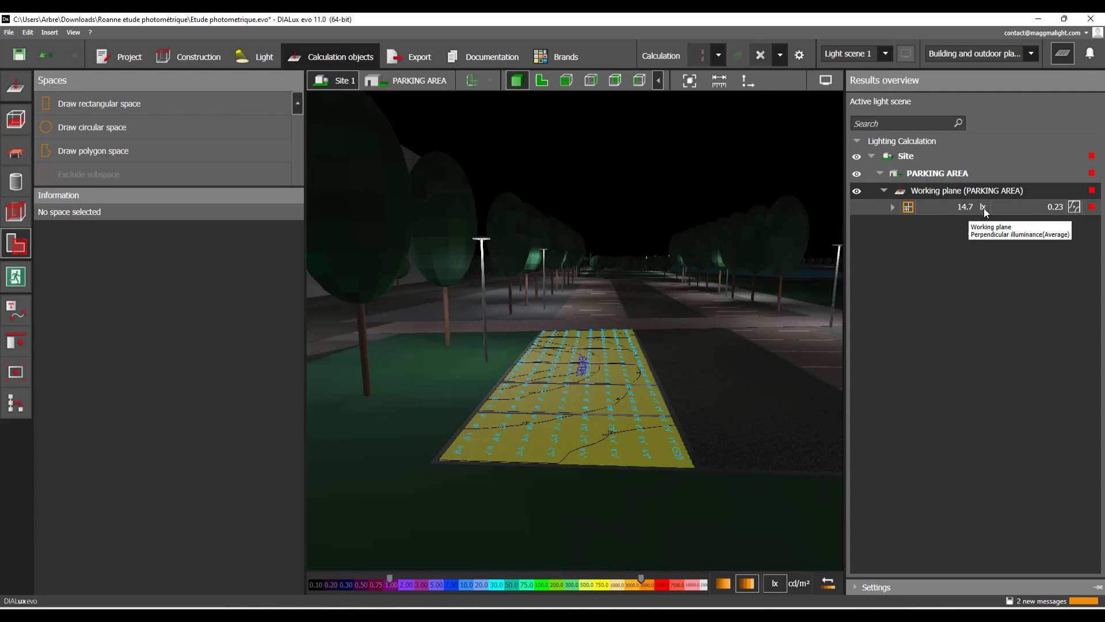
pyautogui.moveTo(1058, 211)
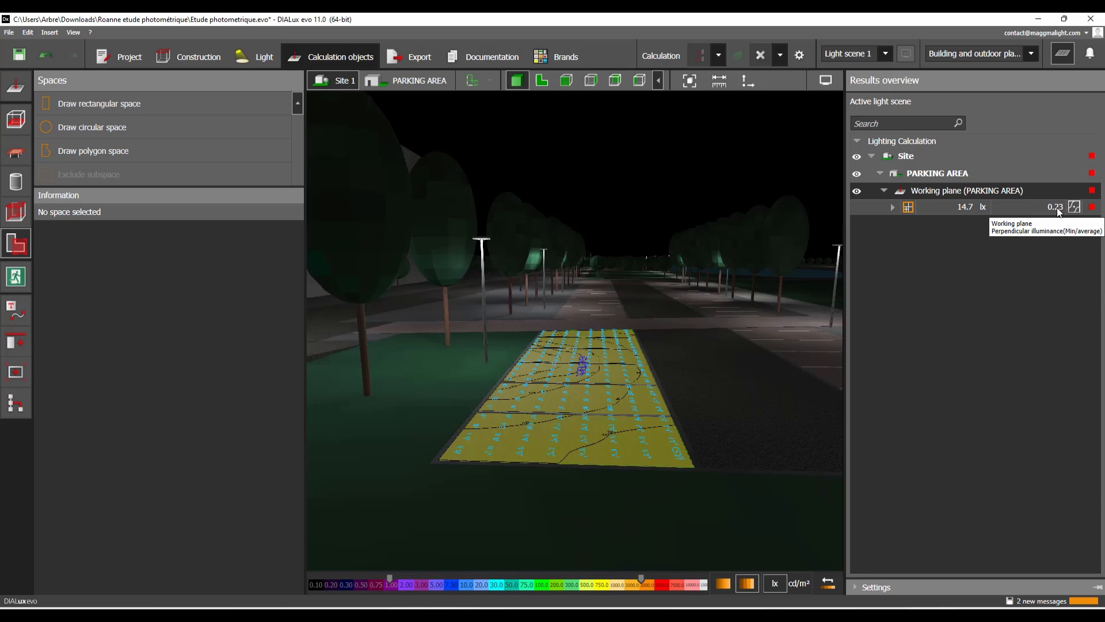
pyautogui.moveTo(1064, 217)
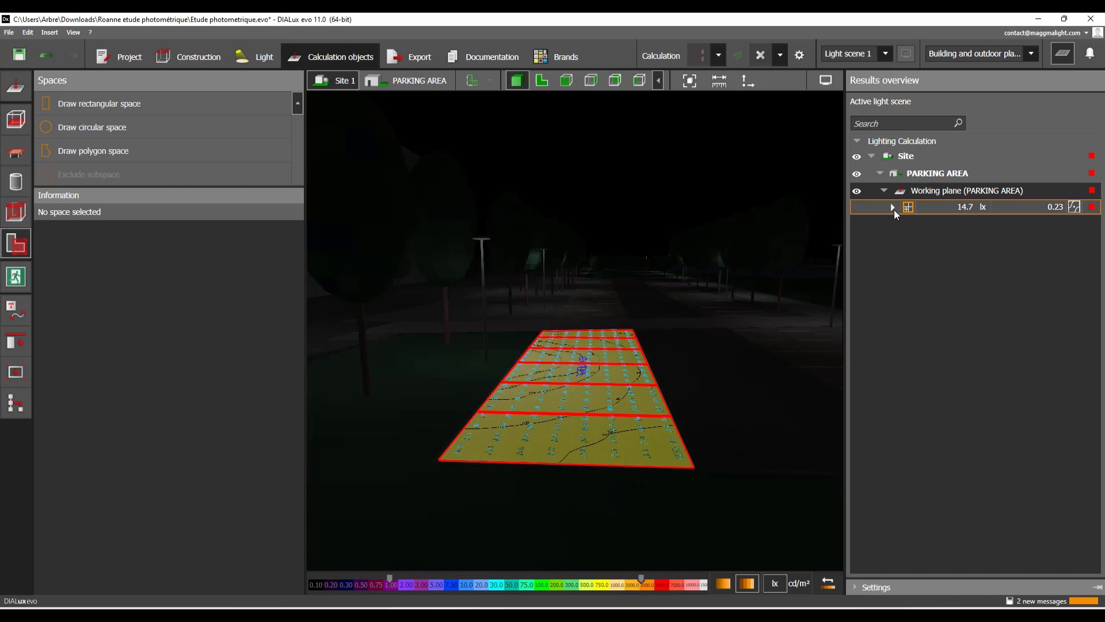
# - Expand the working plane row to reveal actual versus target illuminance and uniformity
pyautogui.click(892, 206)
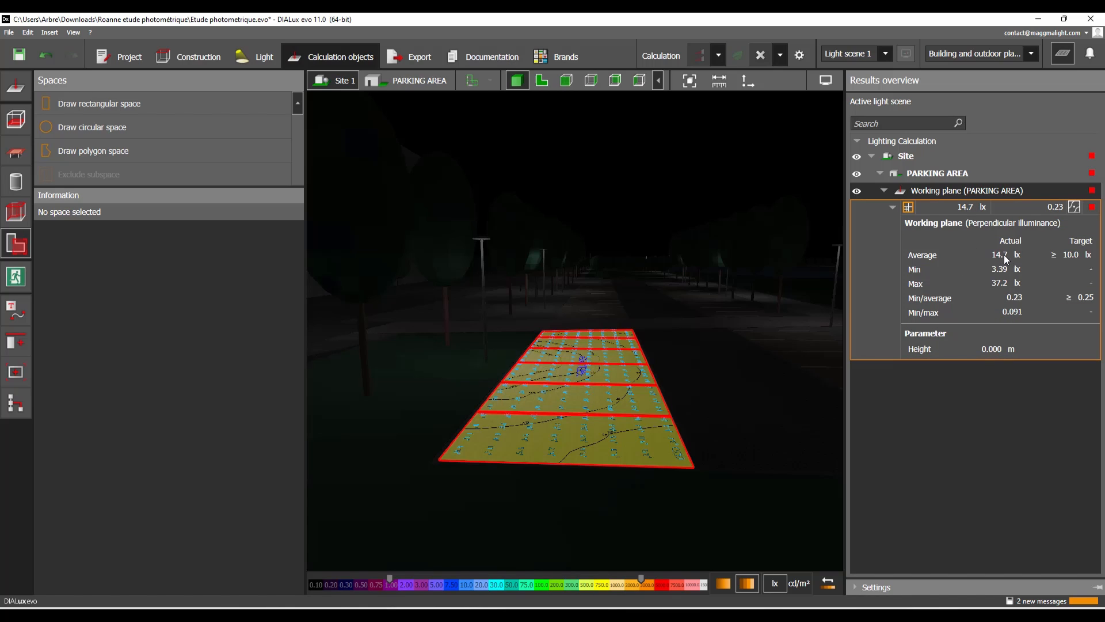
pyautogui.moveTo(1027, 260)
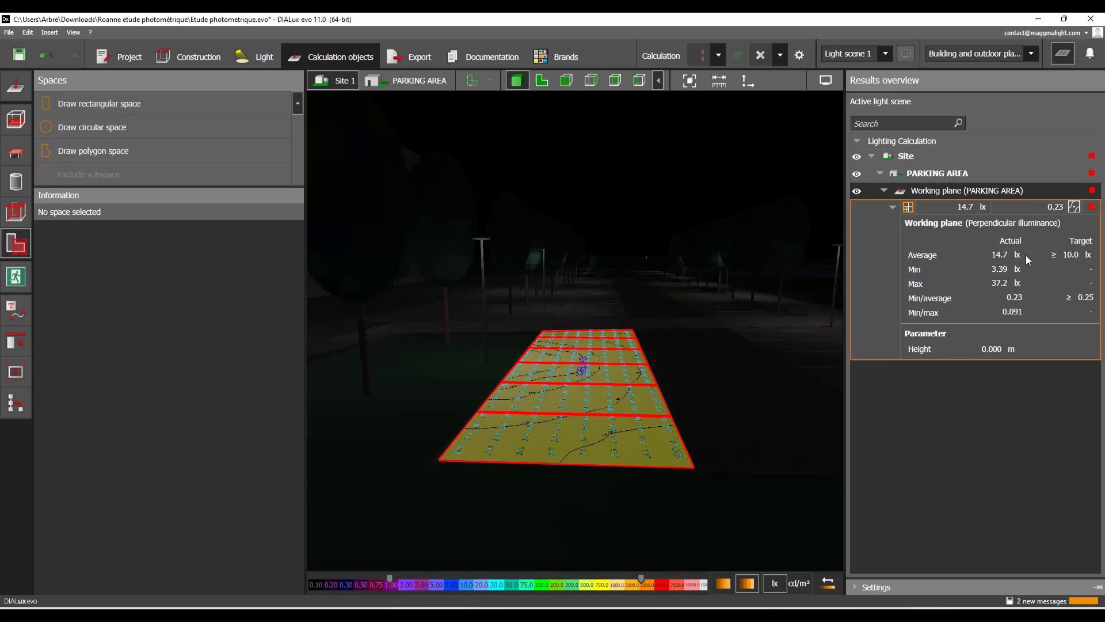
pyautogui.moveTo(1018, 292)
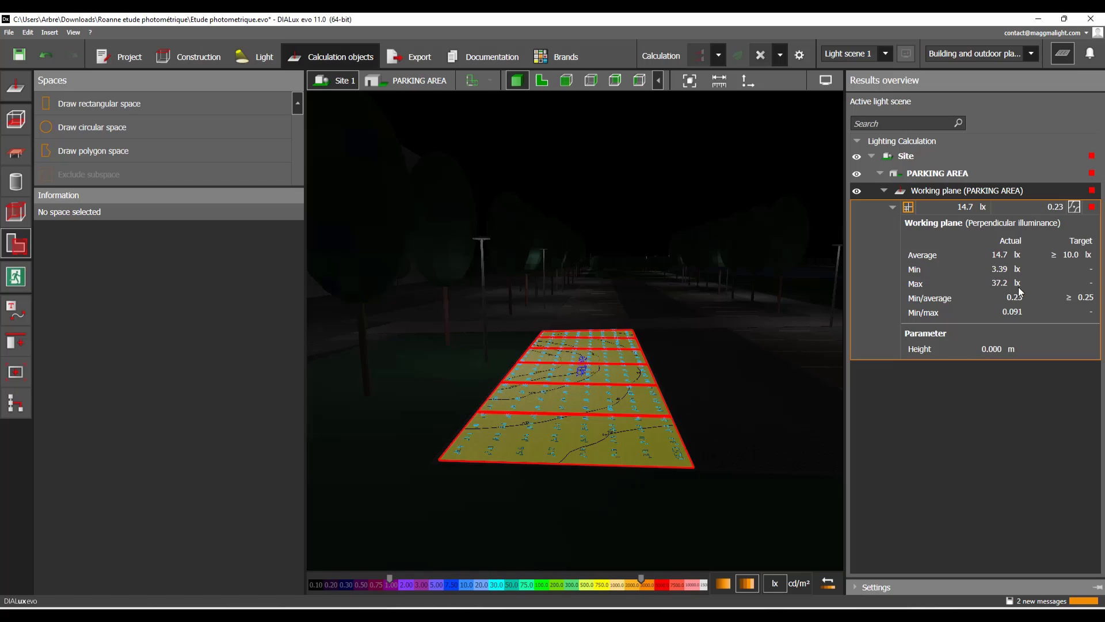
pyautogui.moveTo(1021, 301)
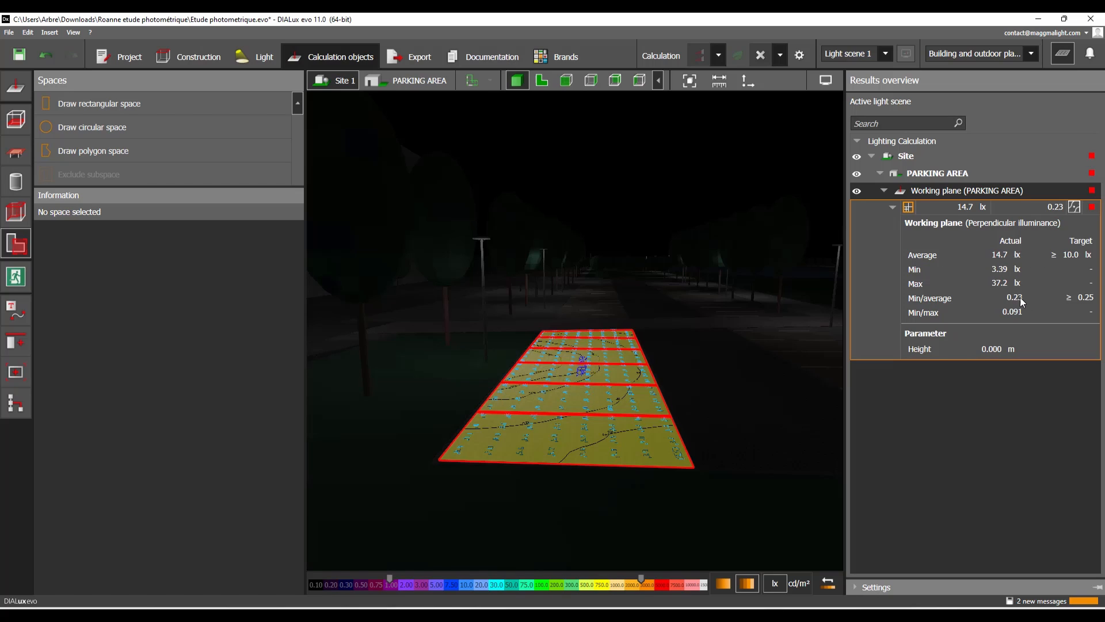
pyautogui.moveTo(1092, 304)
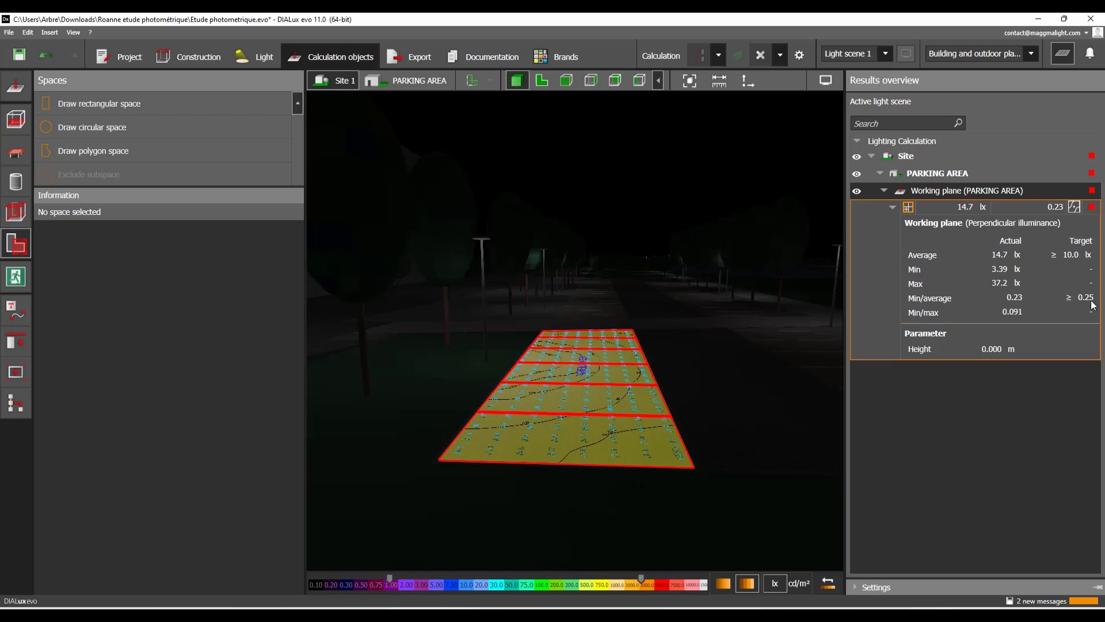
pyautogui.moveTo(949, 255)
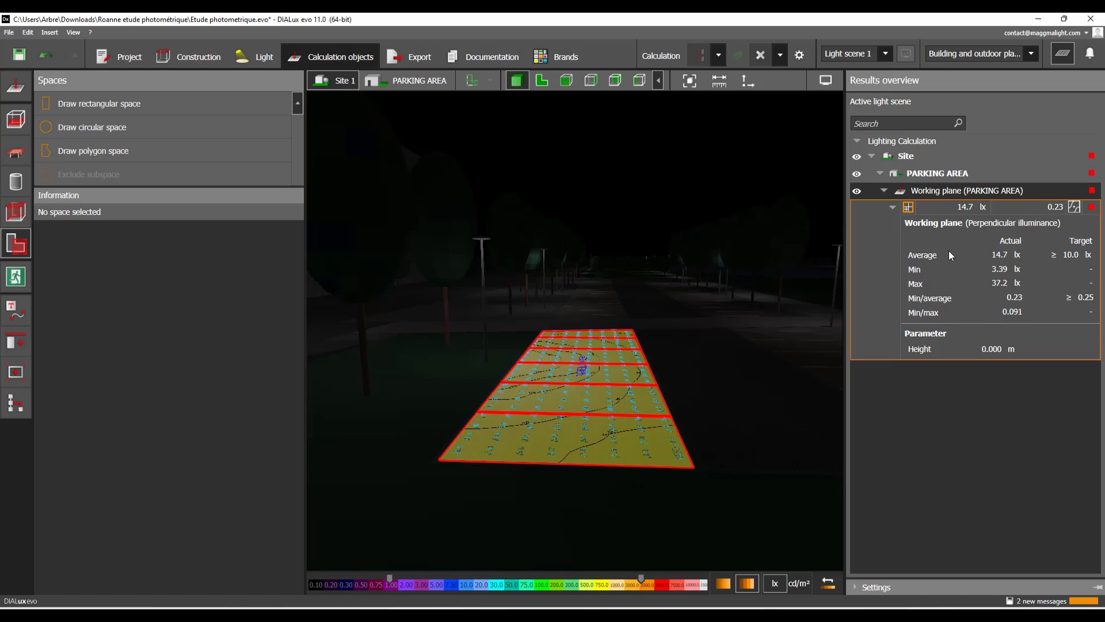
pyautogui.moveTo(749, 247)
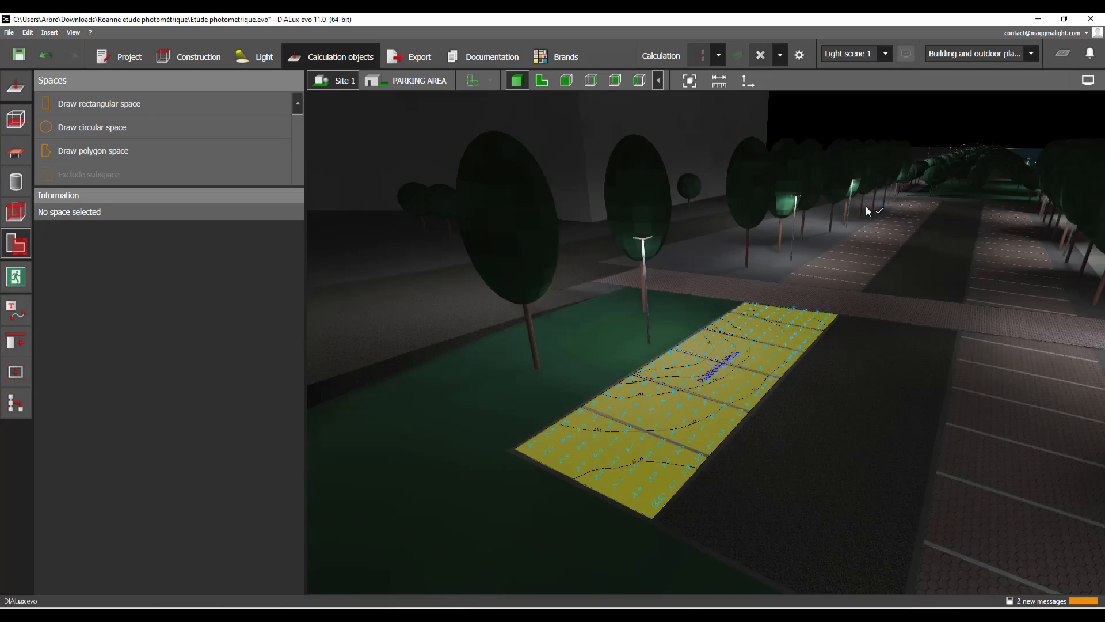
pyautogui.moveTo(1063, 54)
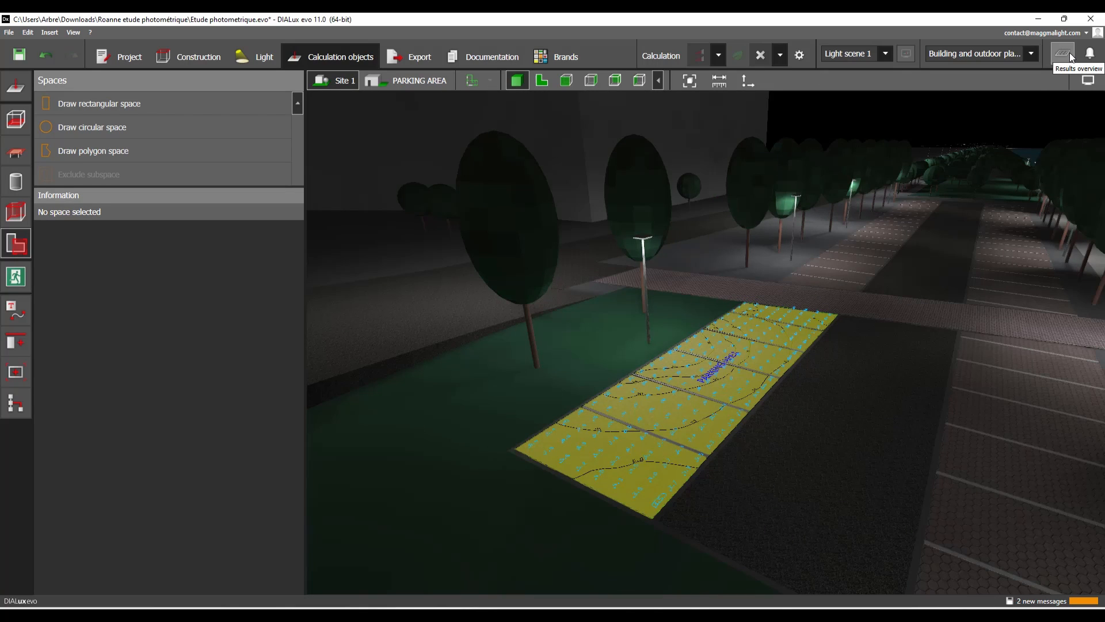
# - Reopen the Results overview panel from the top-right toolbar
pyautogui.click(1061, 54)
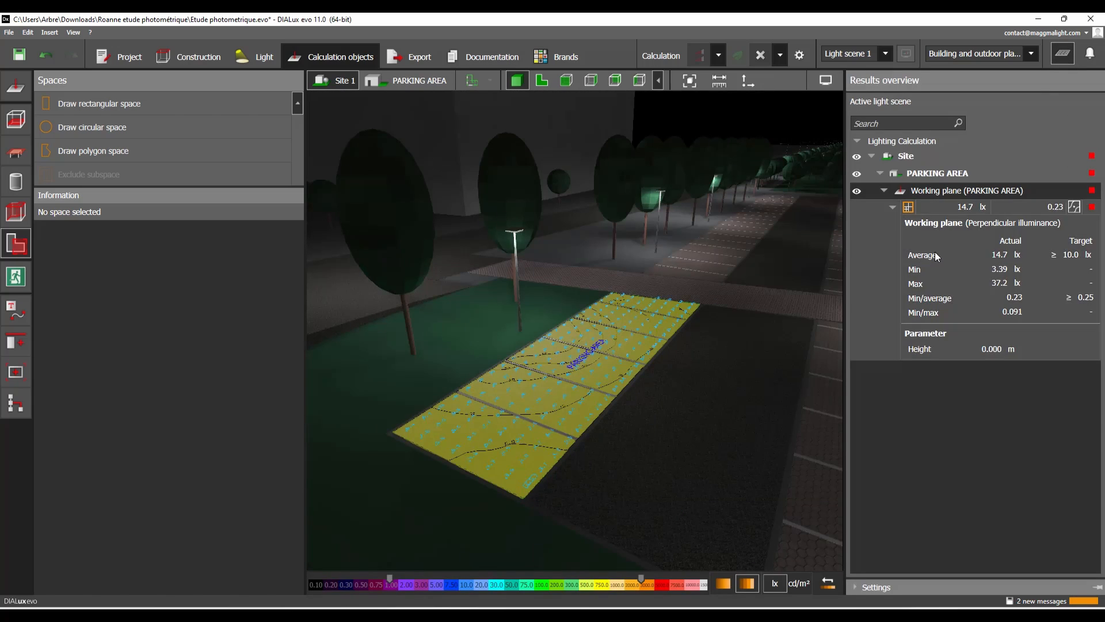